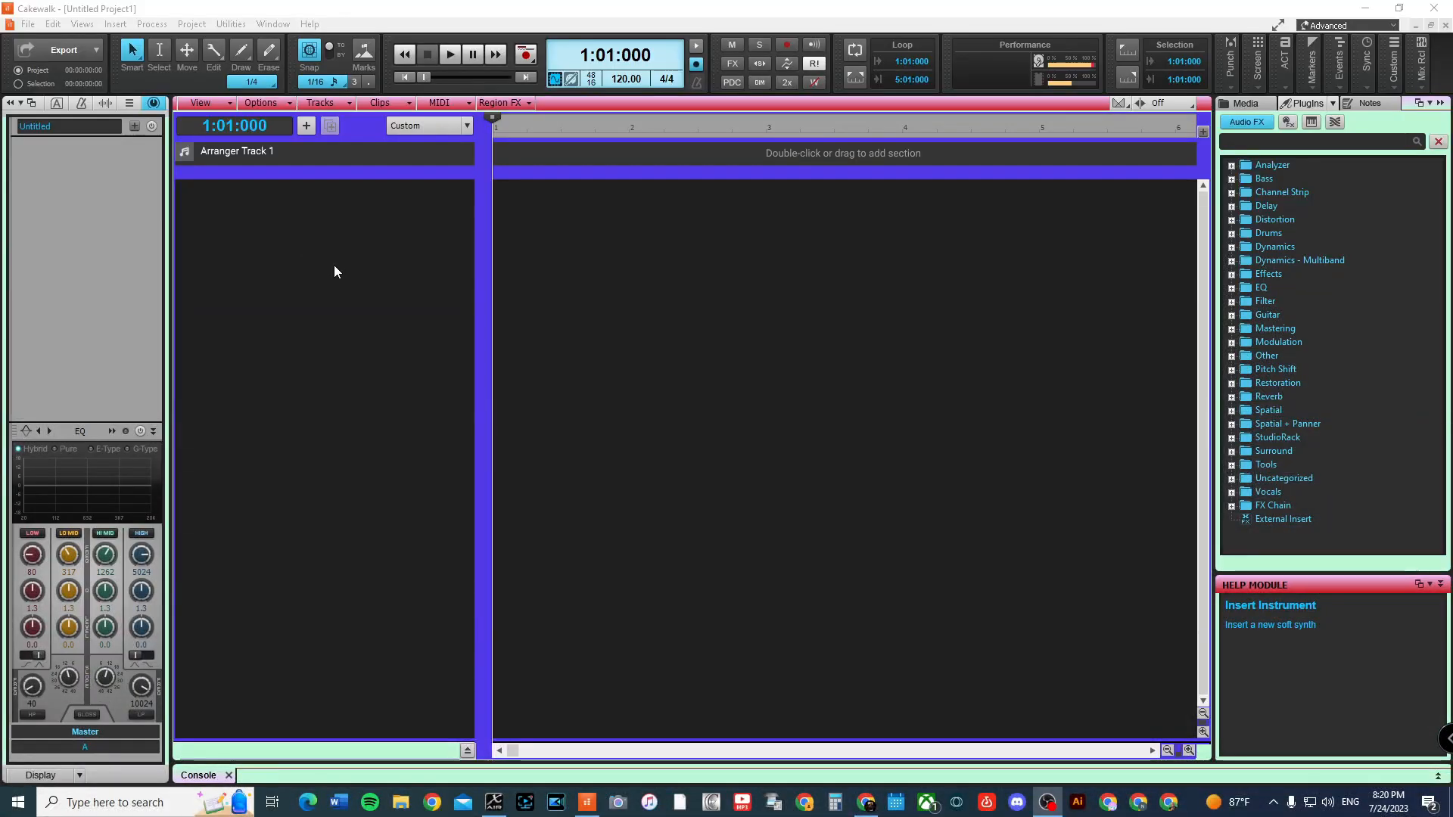
Step: Insert an audio track with input X-AIR ASIO Driver In 4 and arm it for recording
{"action": "right_click", "coordinate": [324, 277]}
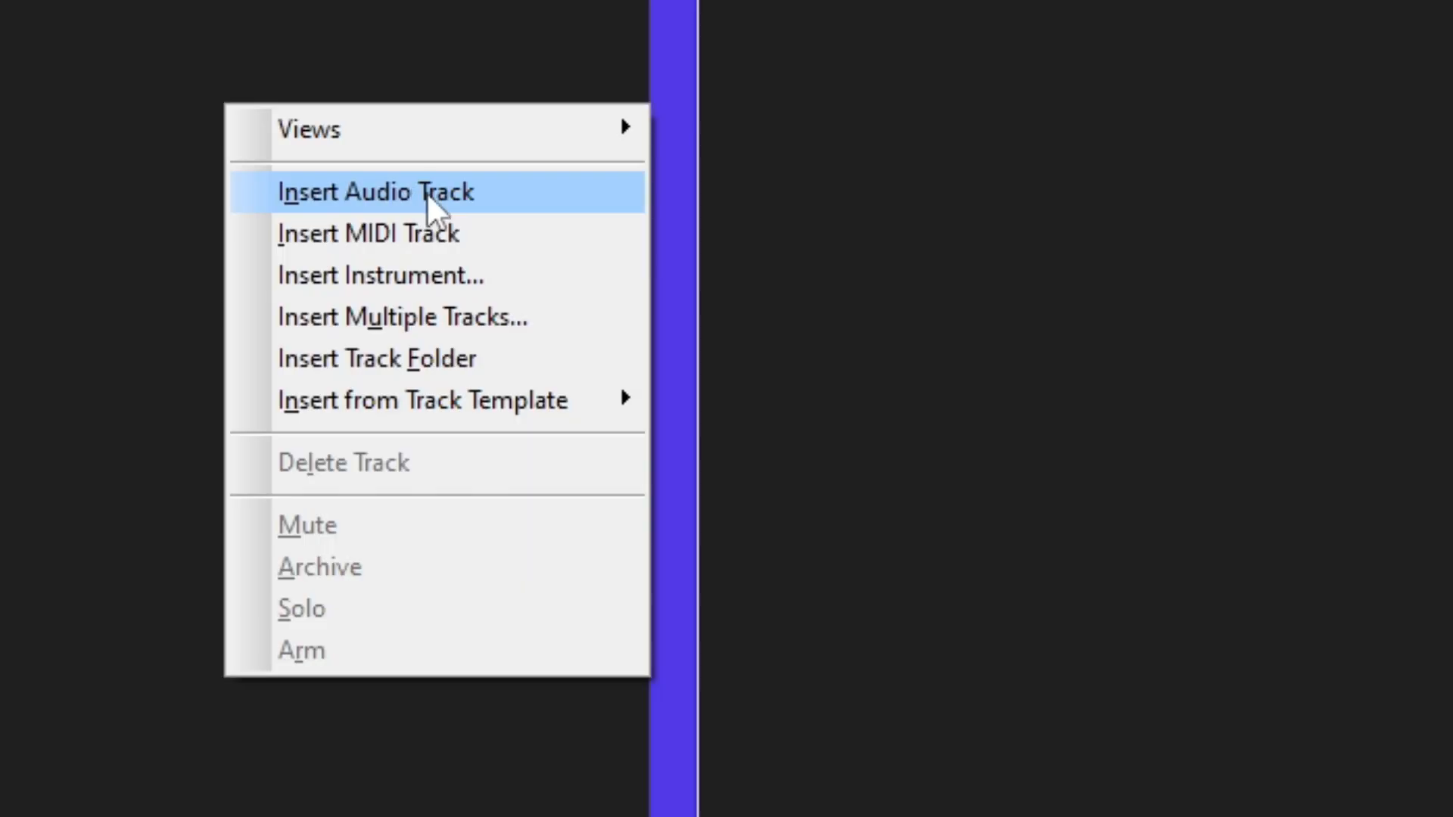
{"action": "left_click", "coordinate": [375, 191]}
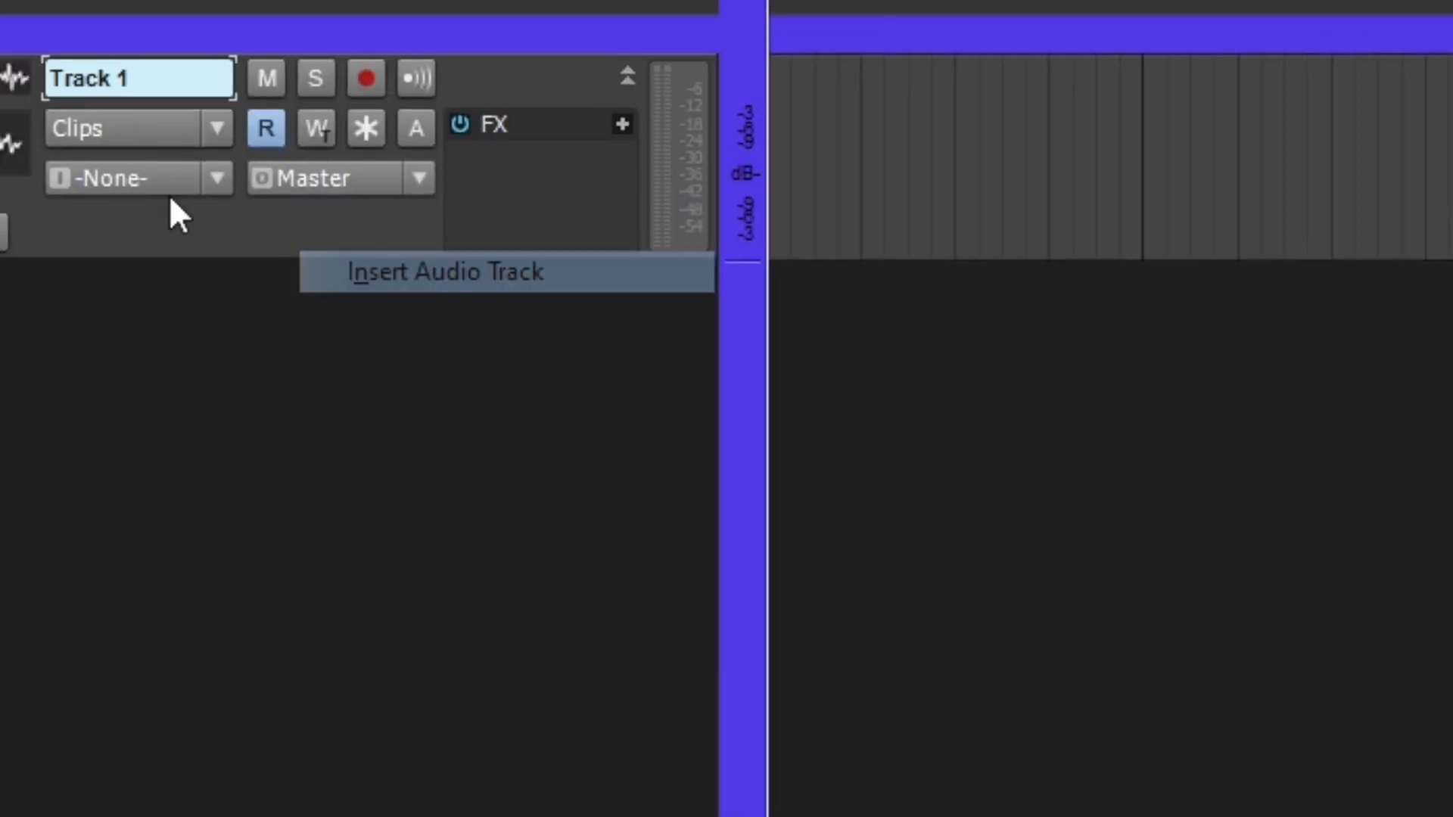
{"action": "left_click", "coordinate": [443, 272]}
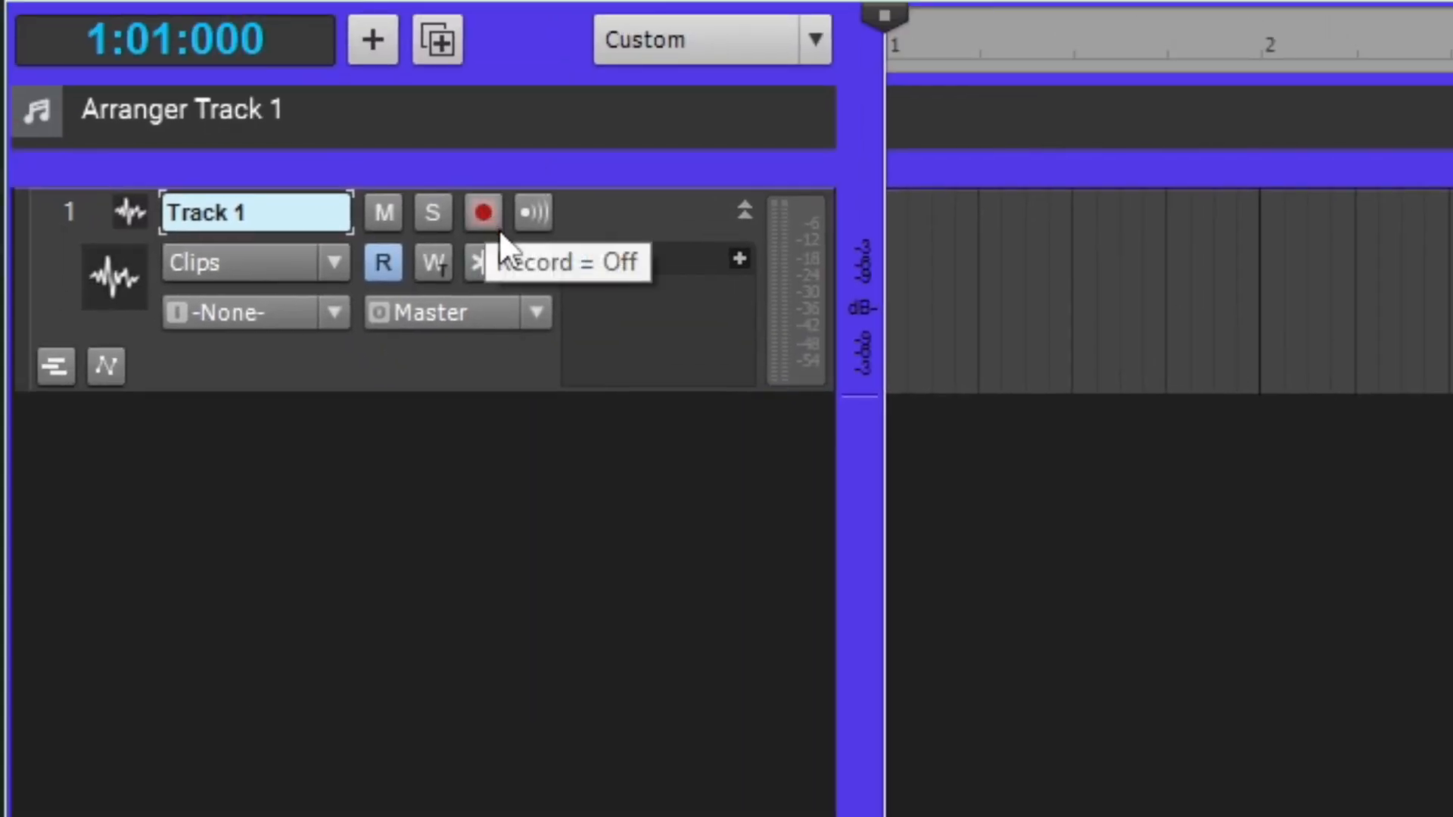
{"action": "left_click", "coordinate": [318, 213]}
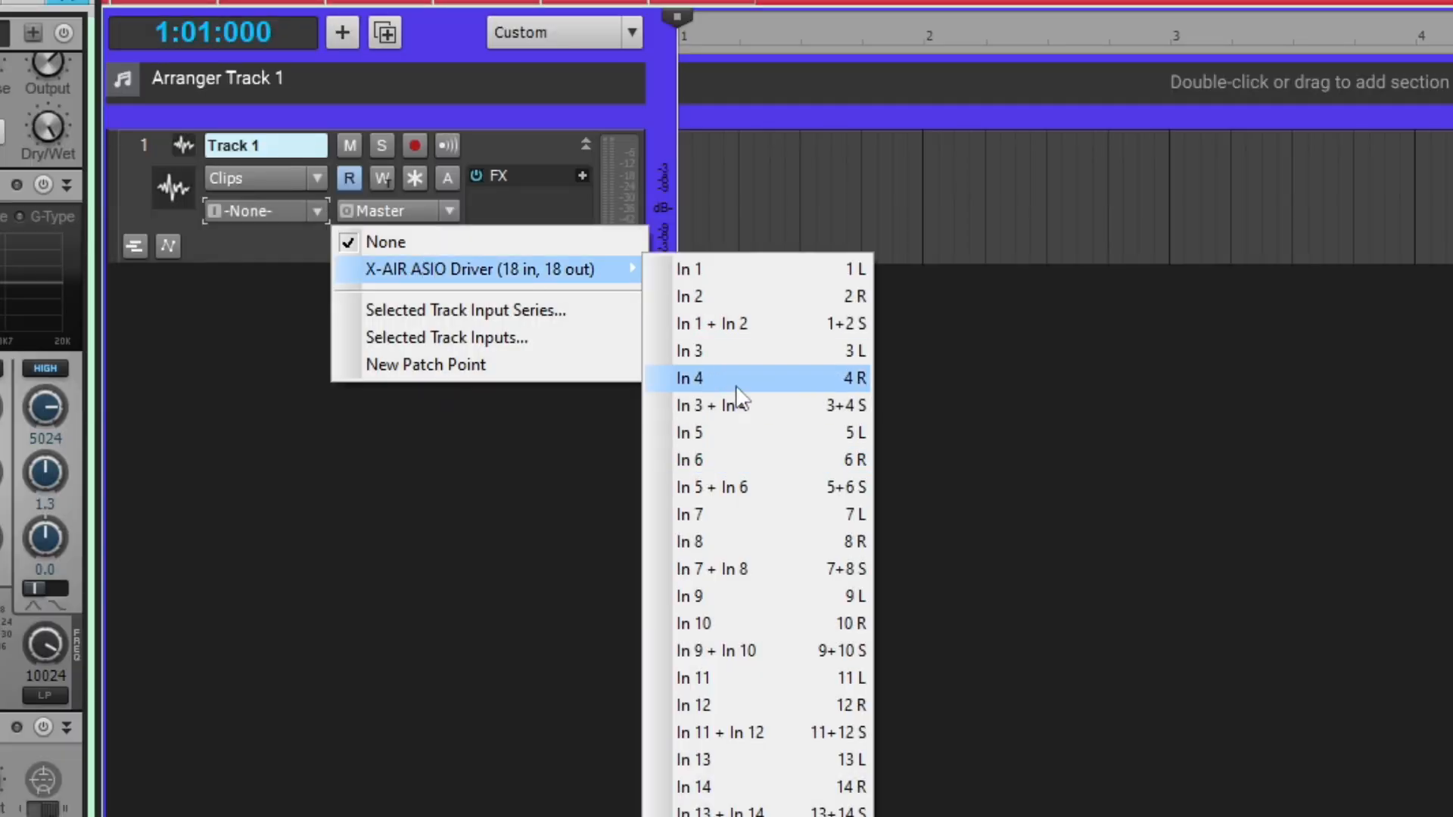
{"action": "left_click", "coordinate": [689, 378]}
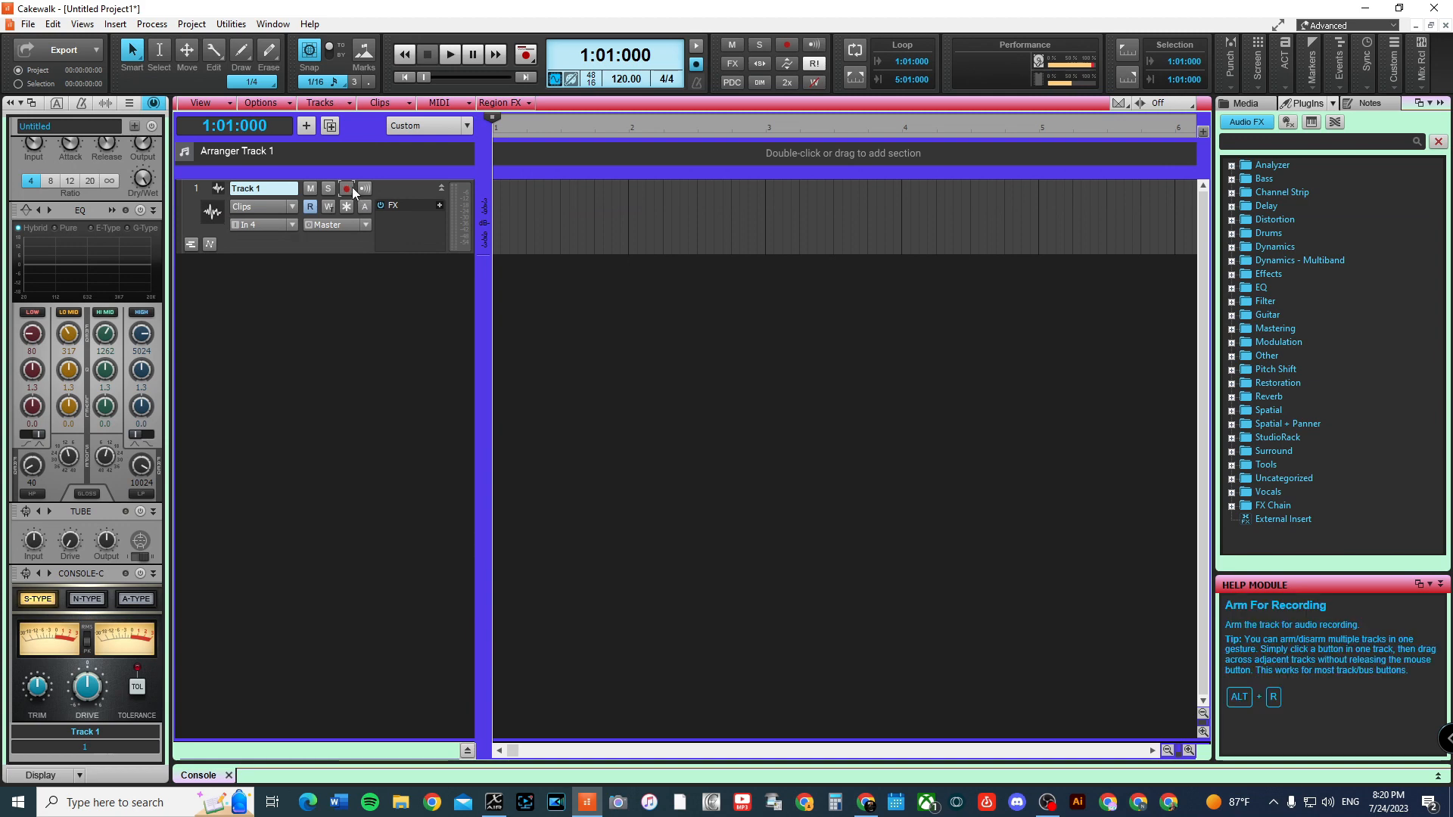
{"action": "left_click", "coordinate": [347, 189]}
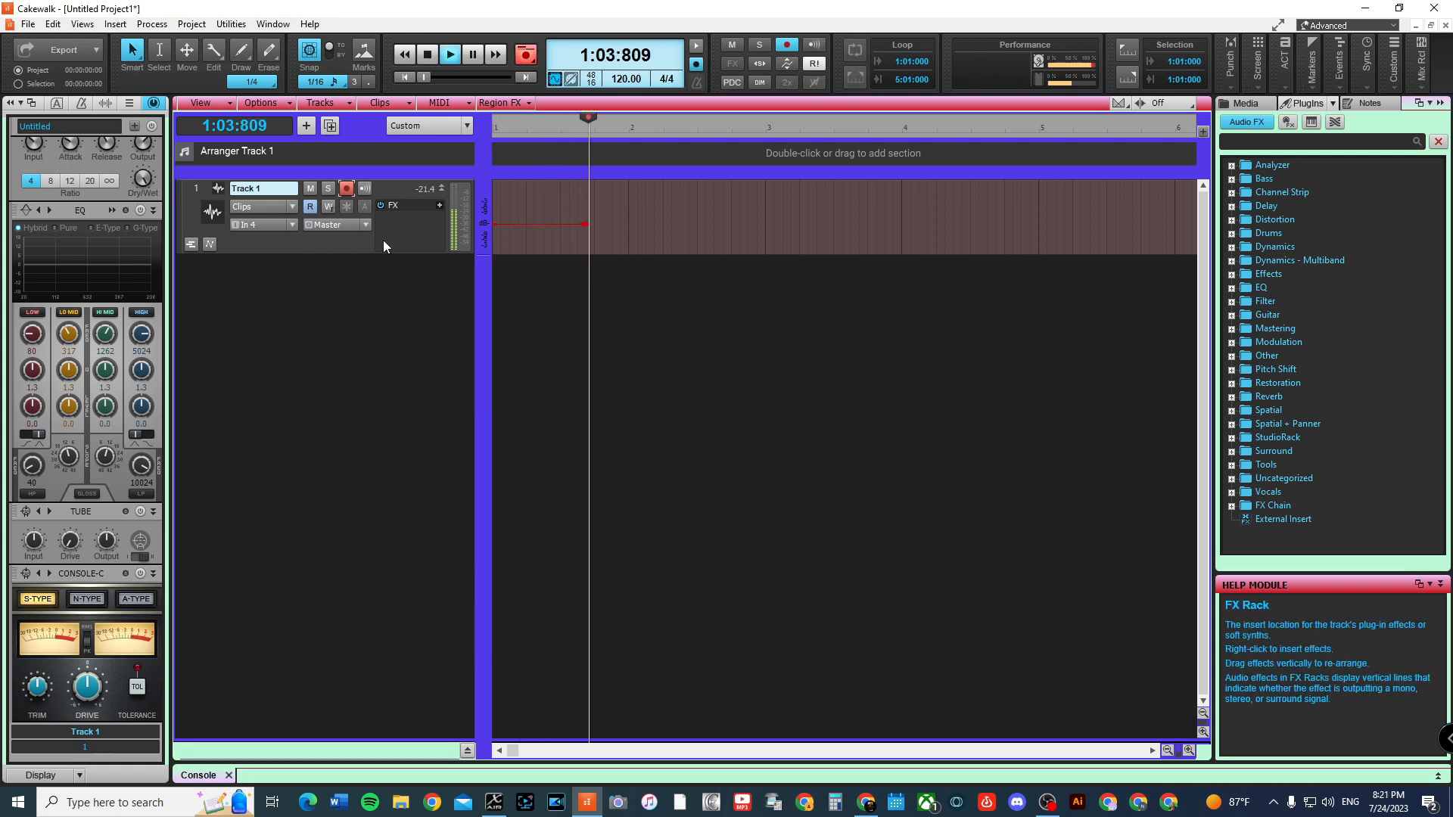
Step: Record a take on Track 1 from the transport, then stop recording
{"action": "left_click", "coordinate": [449, 54]}
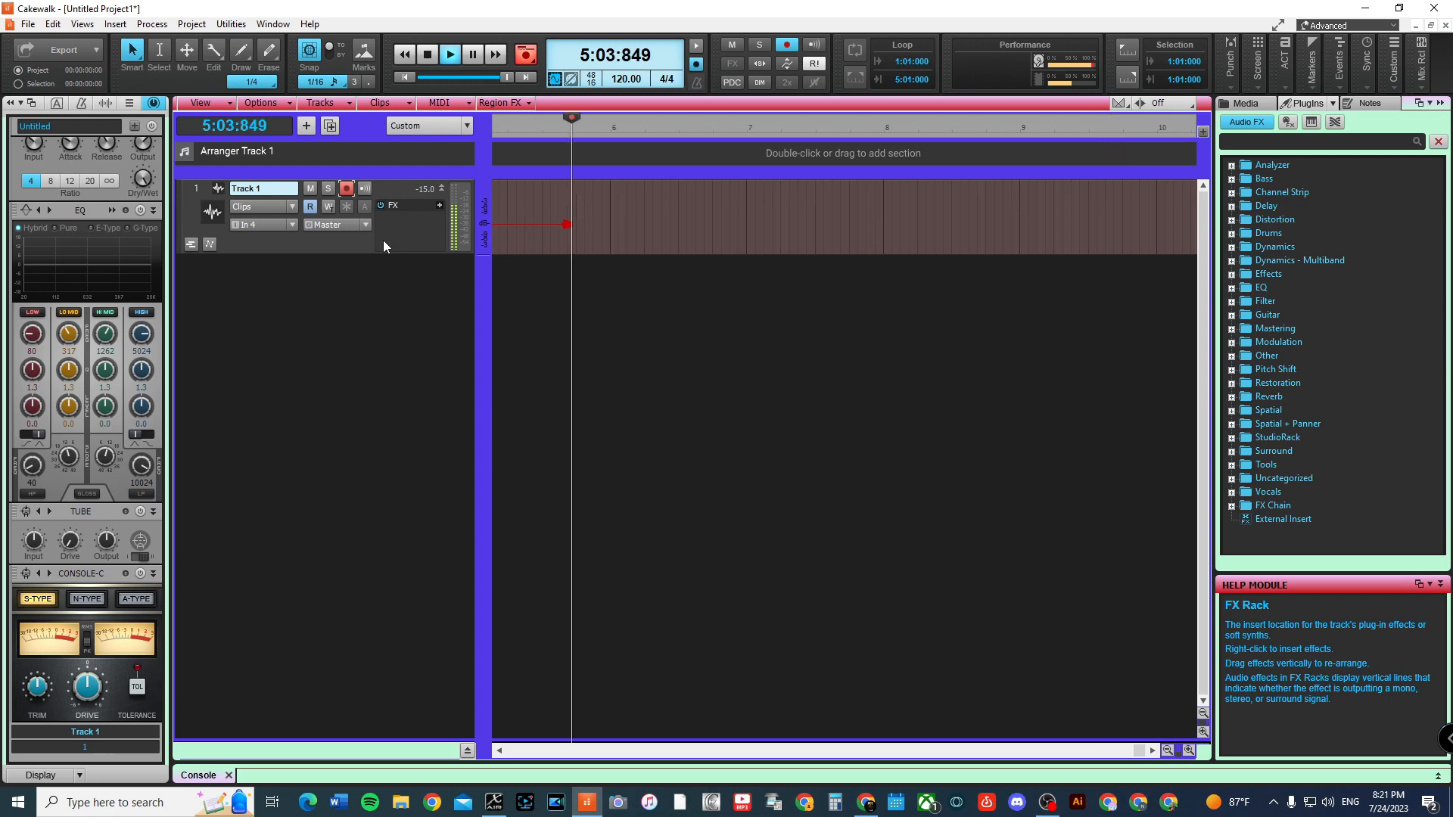
{"action": "left_click", "coordinate": [450, 54]}
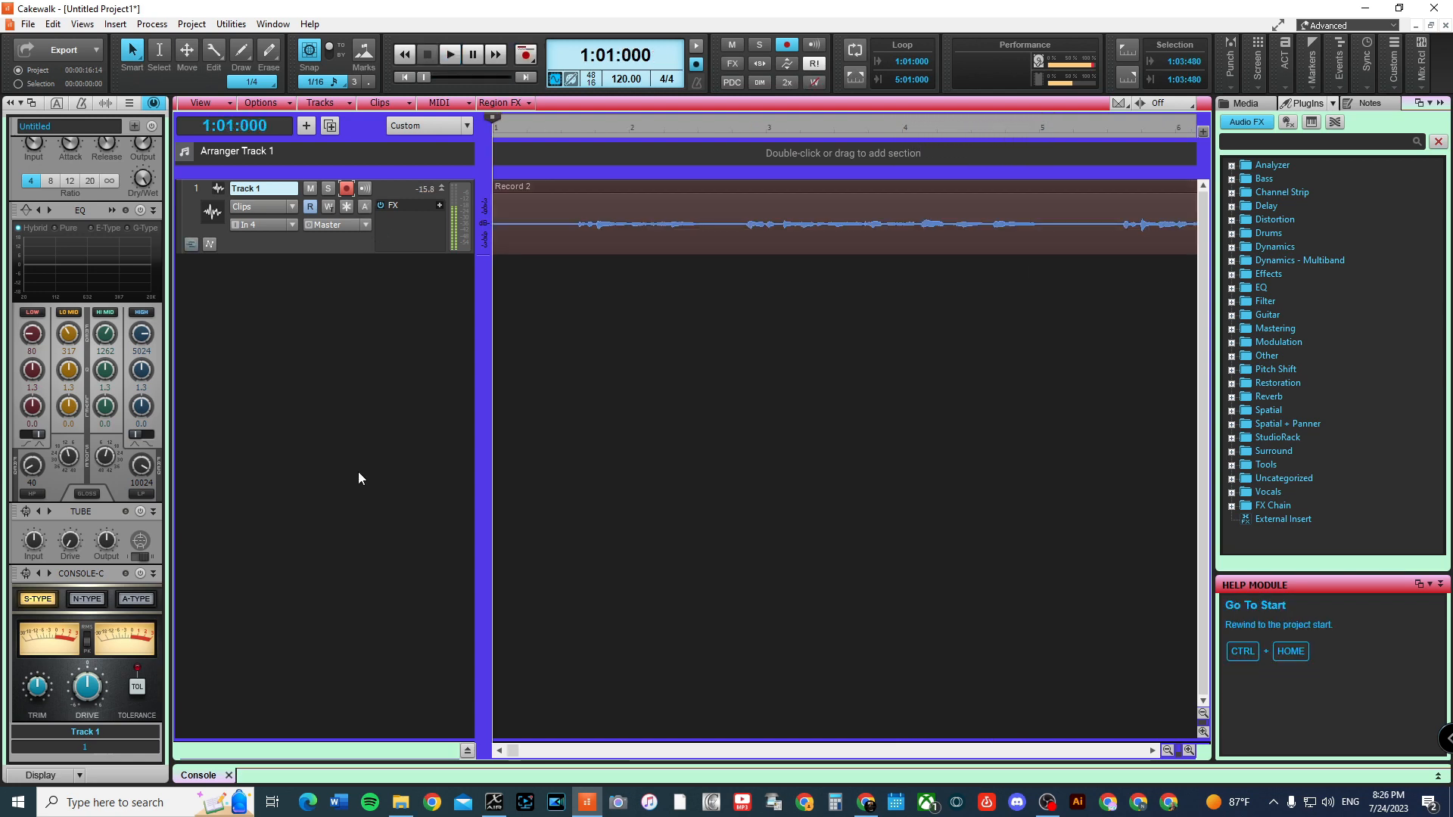
{"action": "left_click", "coordinate": [449, 53]}
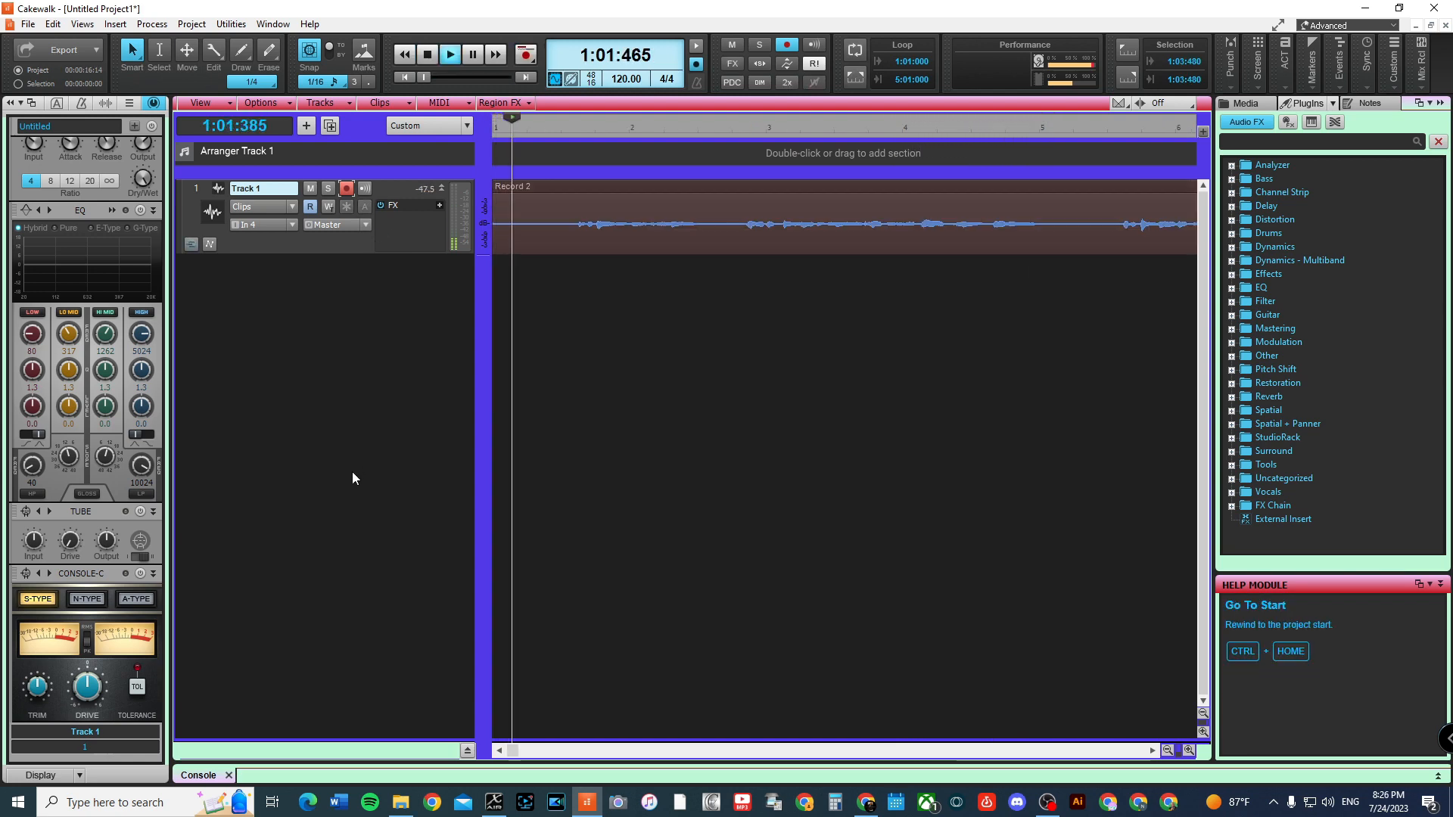
{"action": "left_click", "coordinate": [450, 54]}
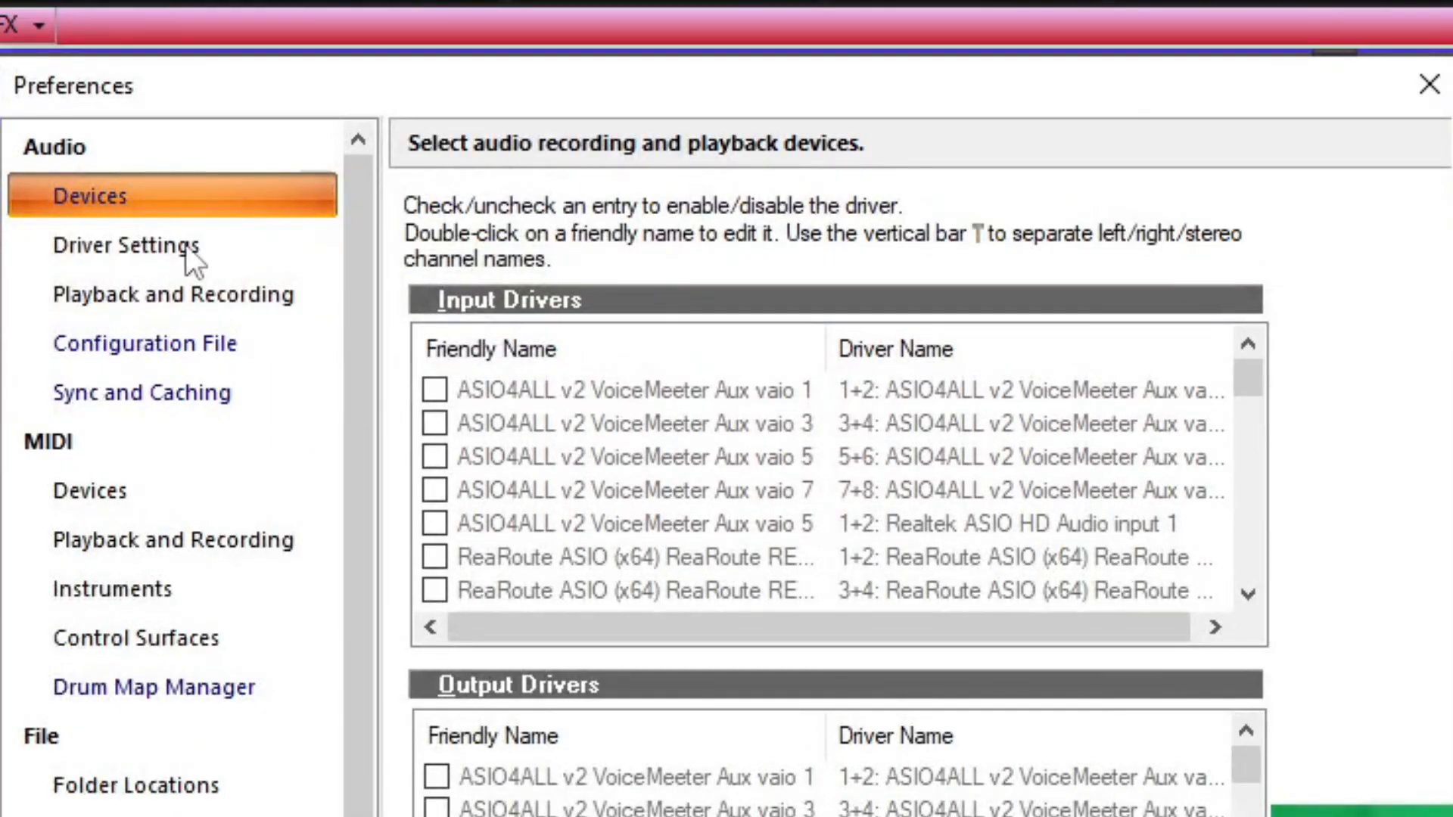
Step: Show Audio Driver Settings and Playback and Recording, confirming the driver mode list shows ASIO
{"action": "left_click", "coordinate": [128, 244]}
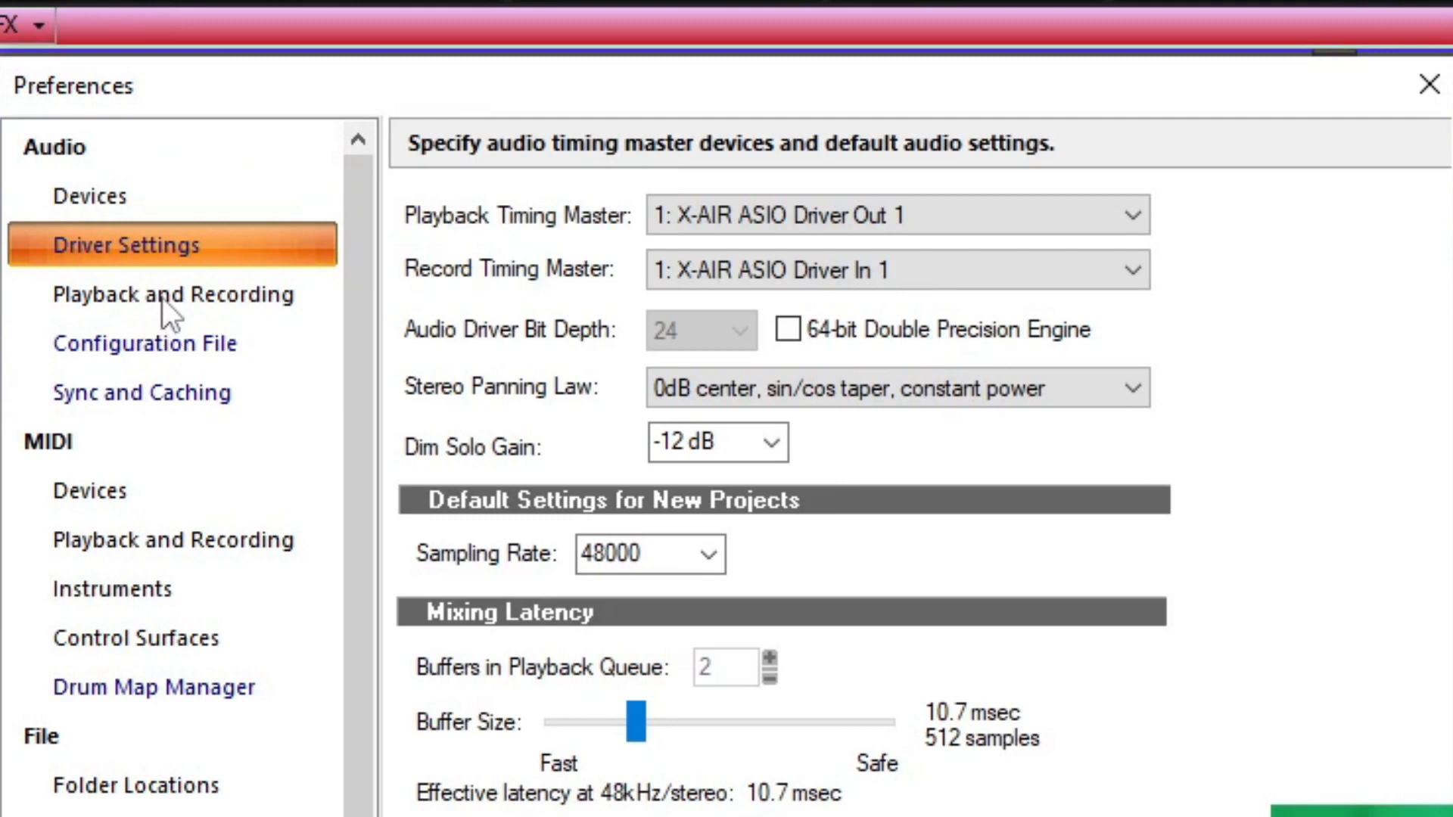
{"action": "left_click", "coordinate": [172, 295]}
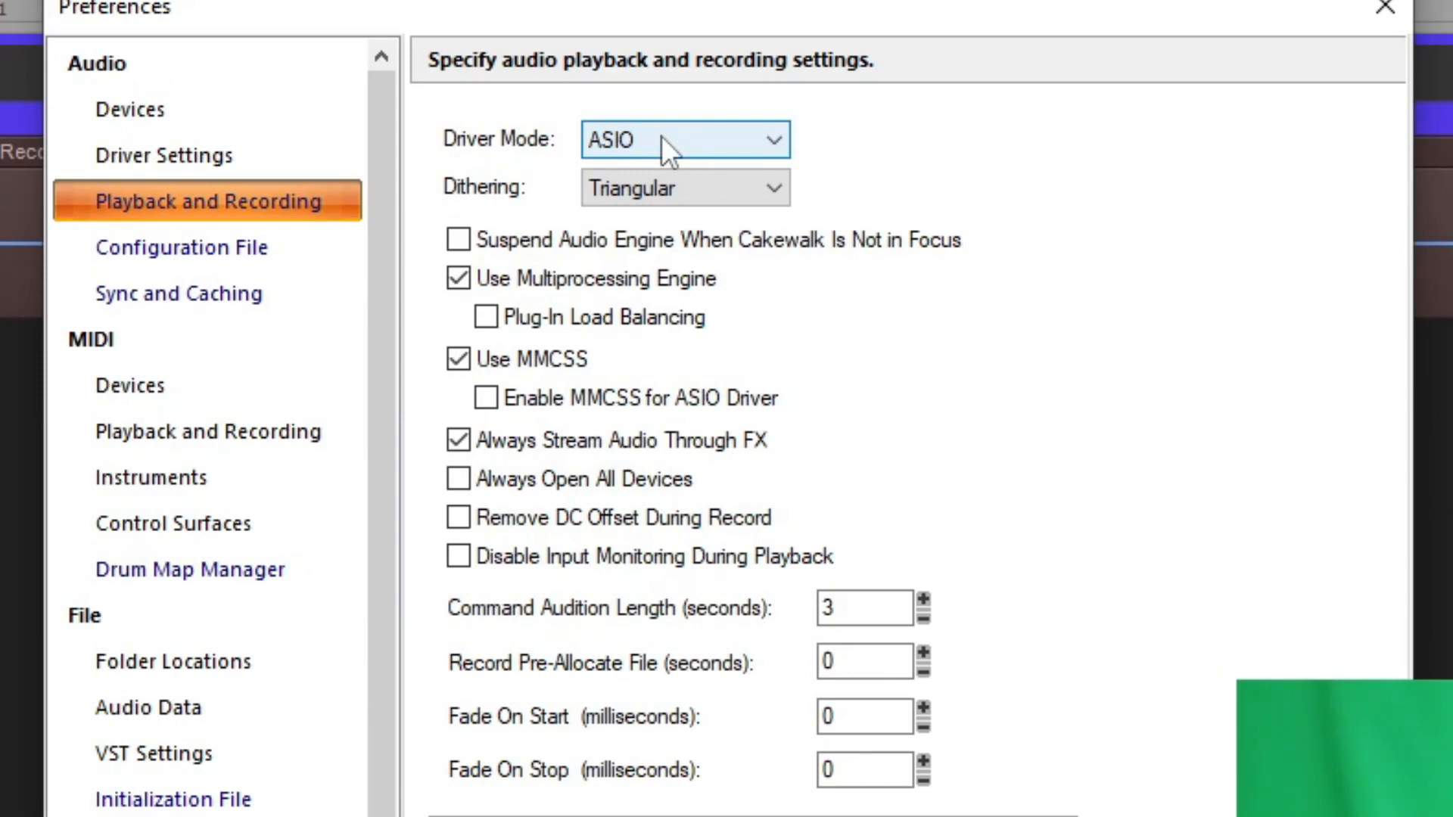
{"action": "left_click", "coordinate": [684, 139]}
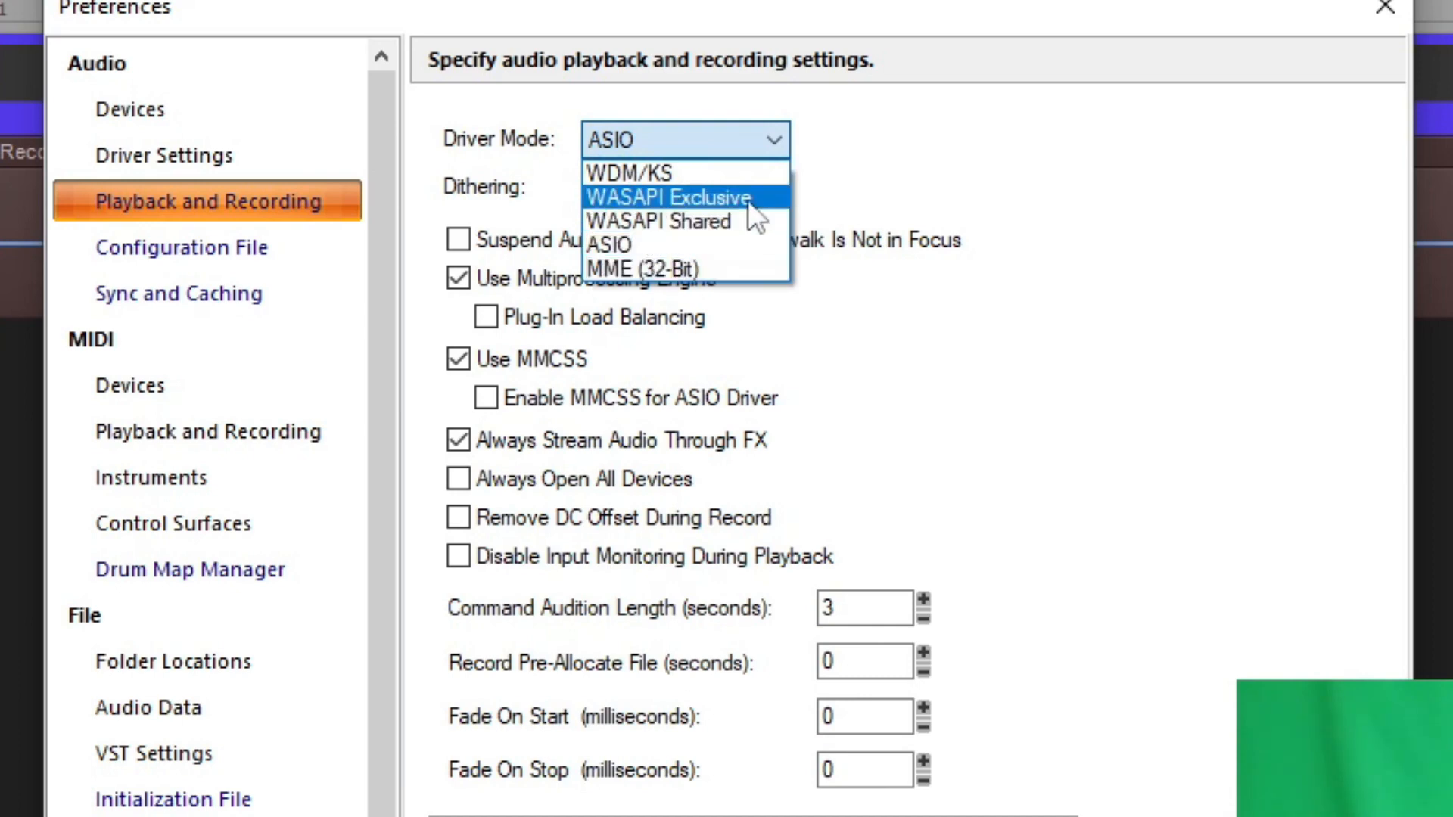
{"action": "mouse_move", "coordinate": [639, 269]}
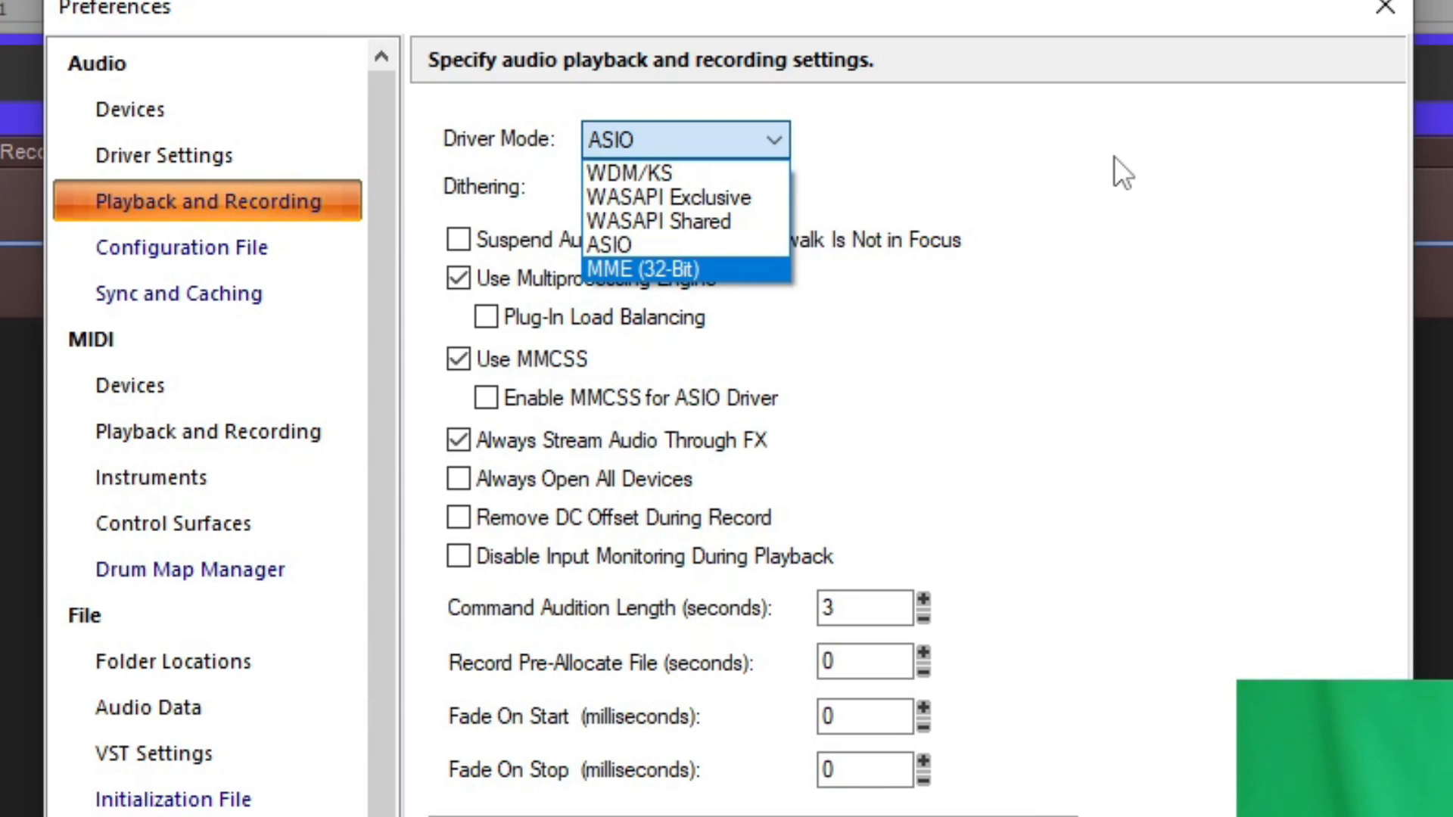
{"action": "mouse_move", "coordinate": [1040, 172]}
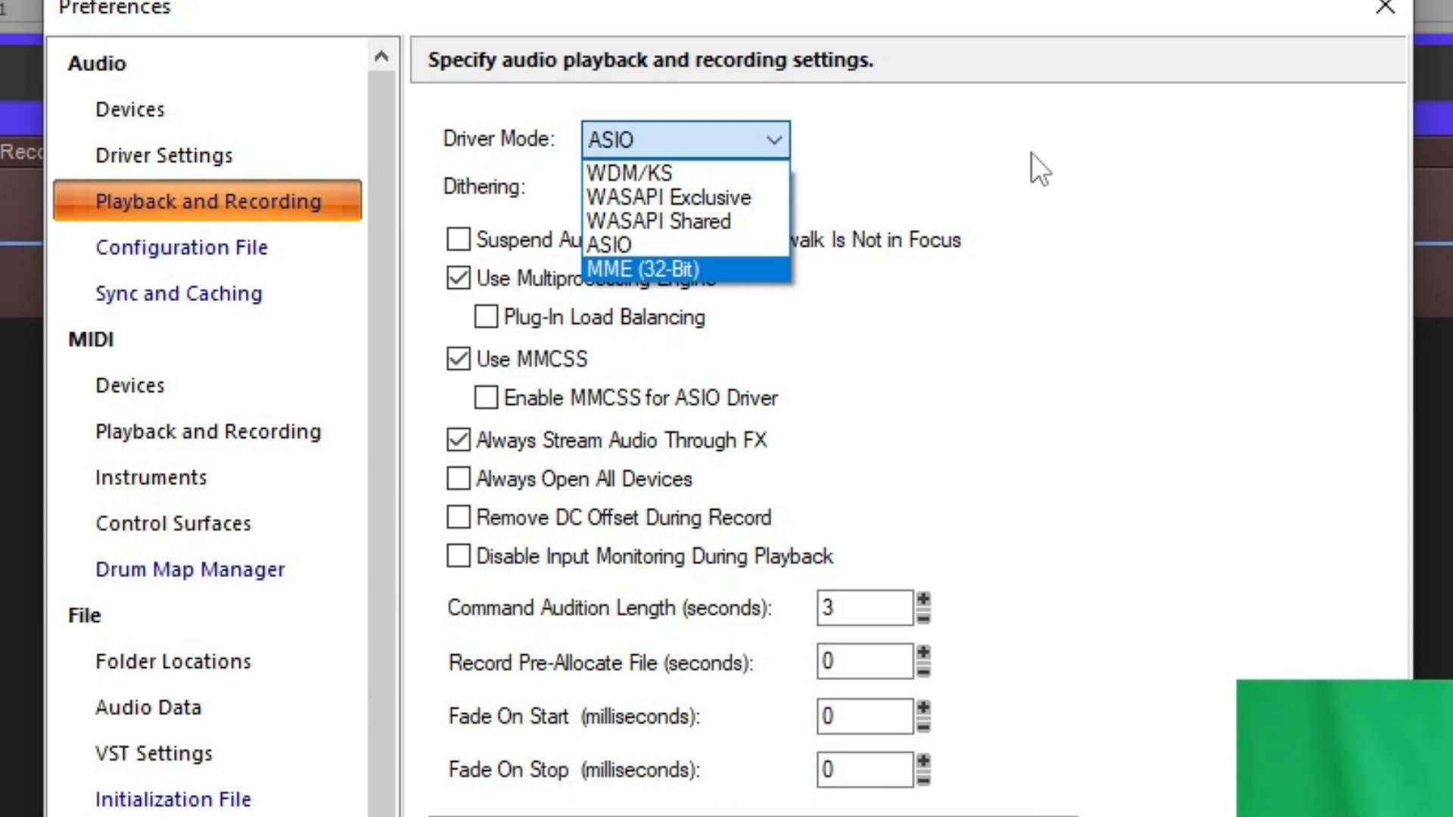
{"action": "mouse_move", "coordinate": [766, 281]}
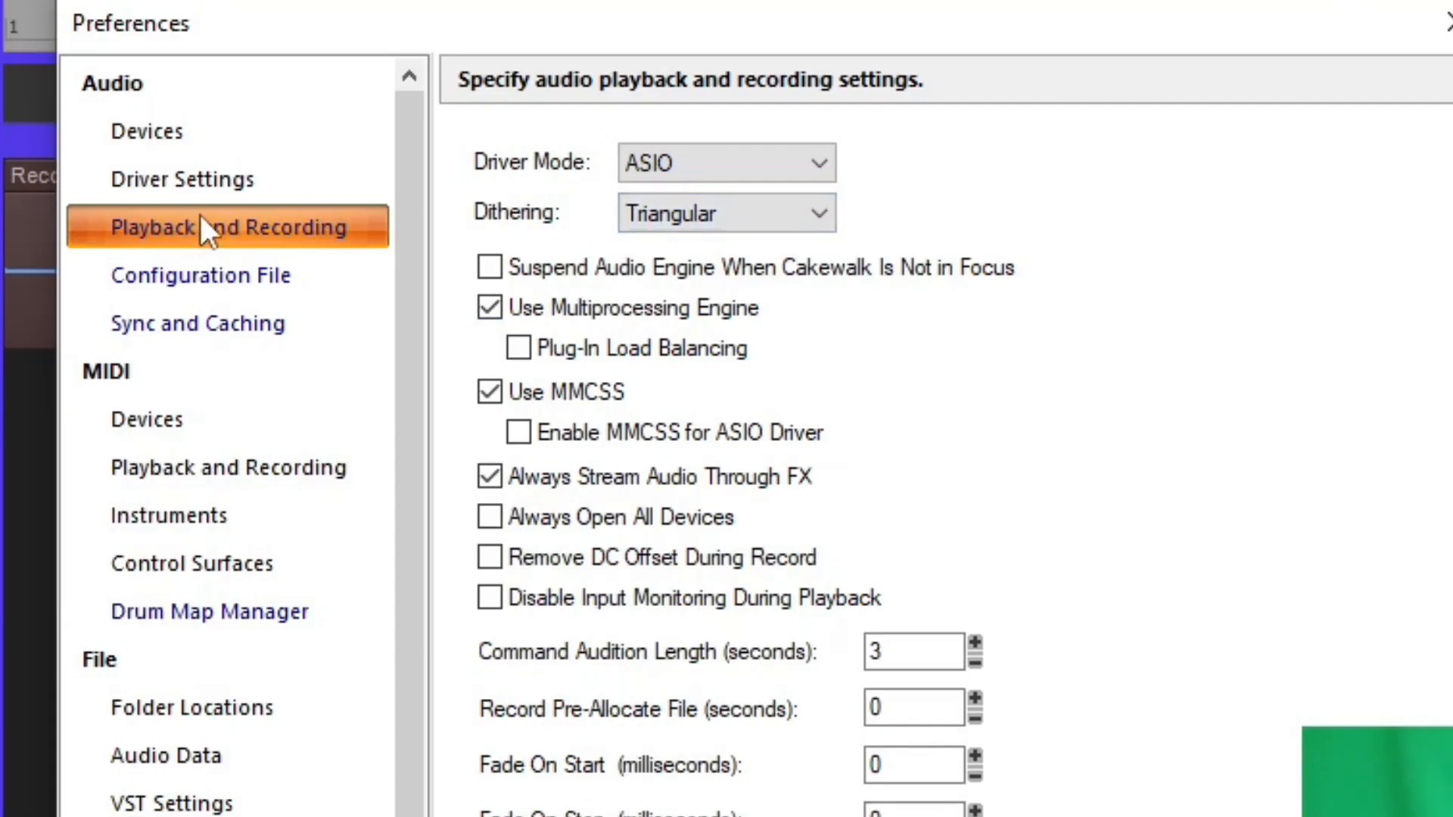
Step: Return to Driver Settings and keep the default sampling rate at 48000
{"action": "left_click", "coordinate": [183, 178]}
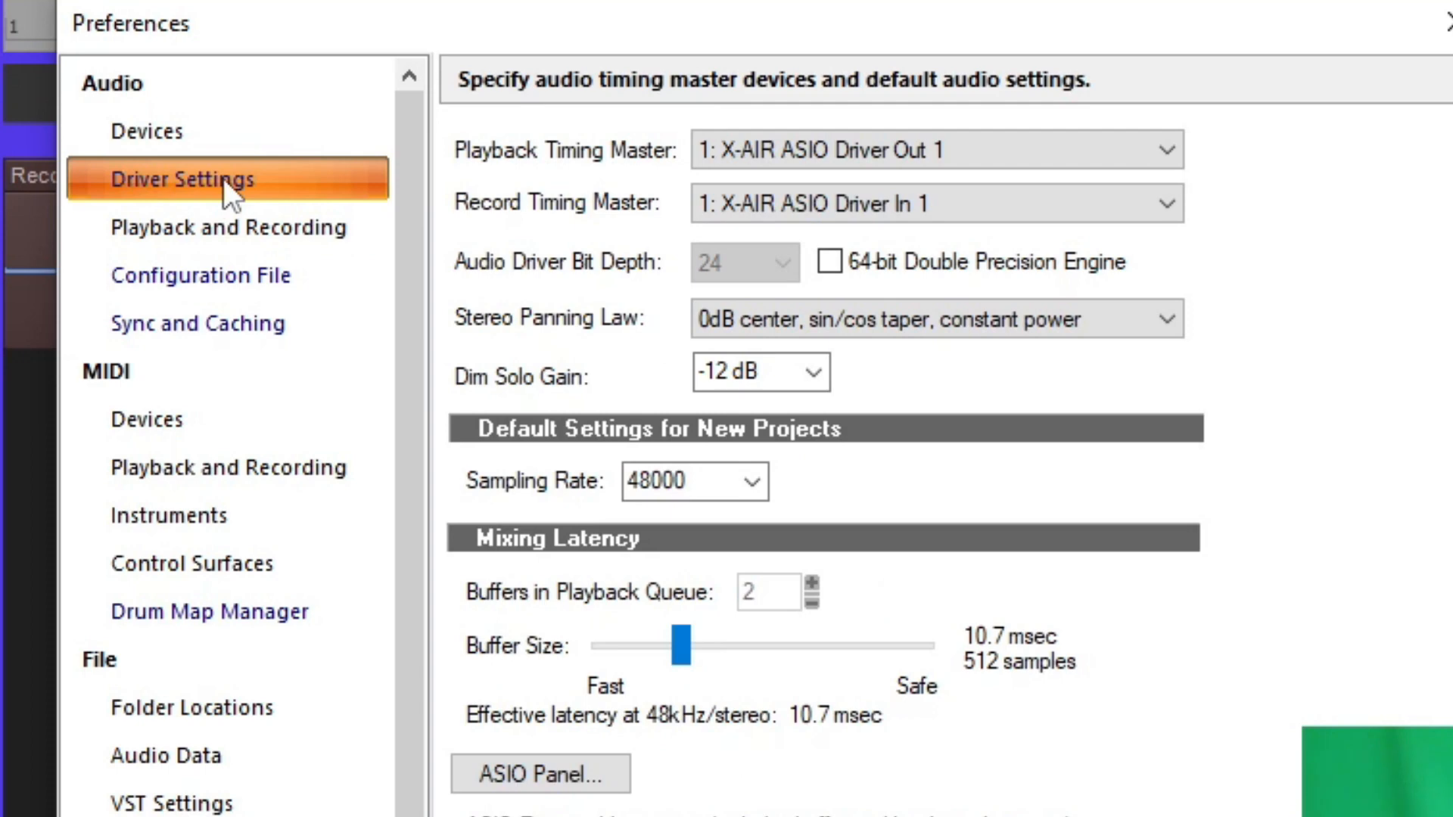
{"action": "mouse_move", "coordinate": [872, 479]}
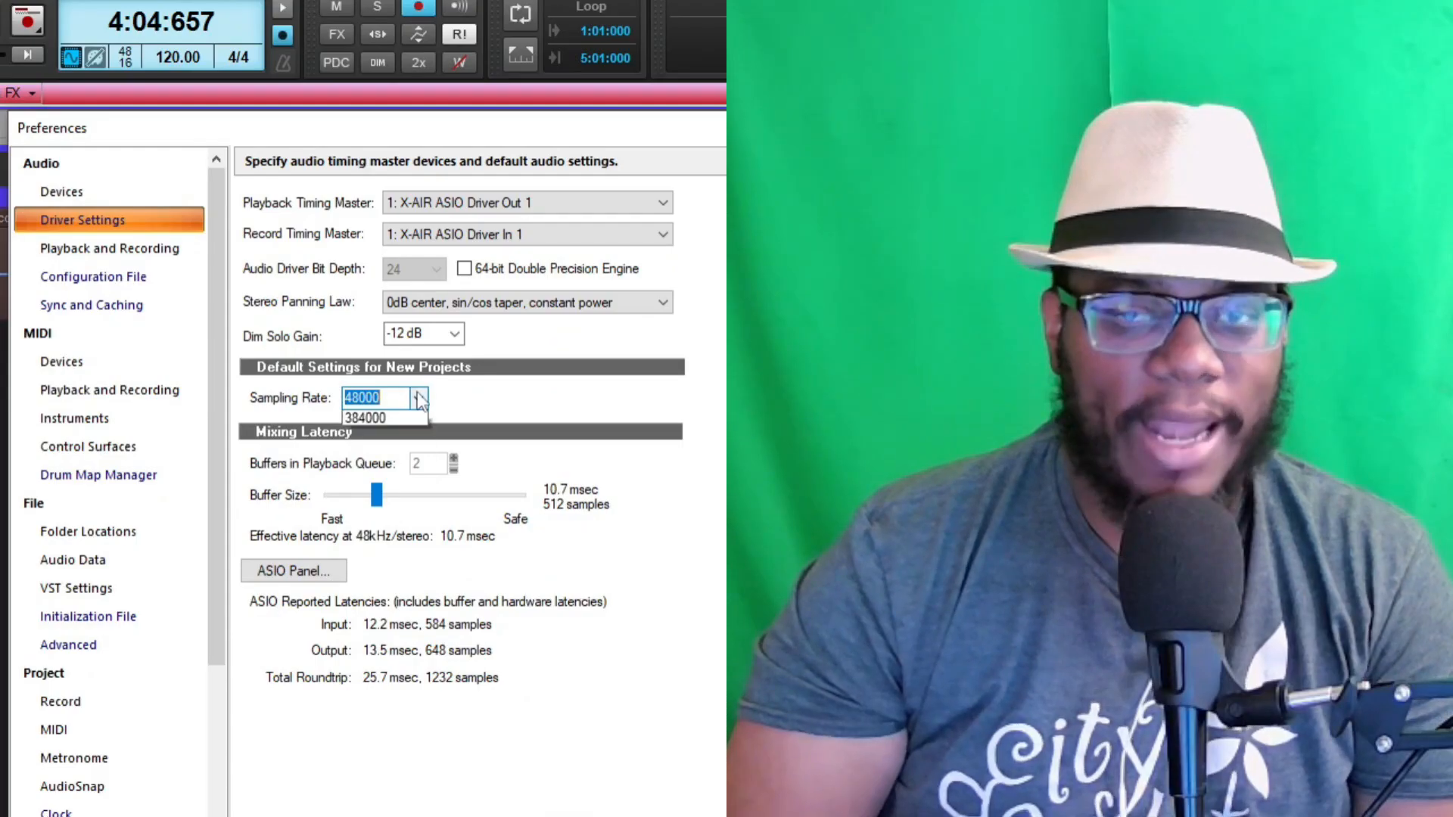
{"action": "left_click", "coordinate": [417, 397]}
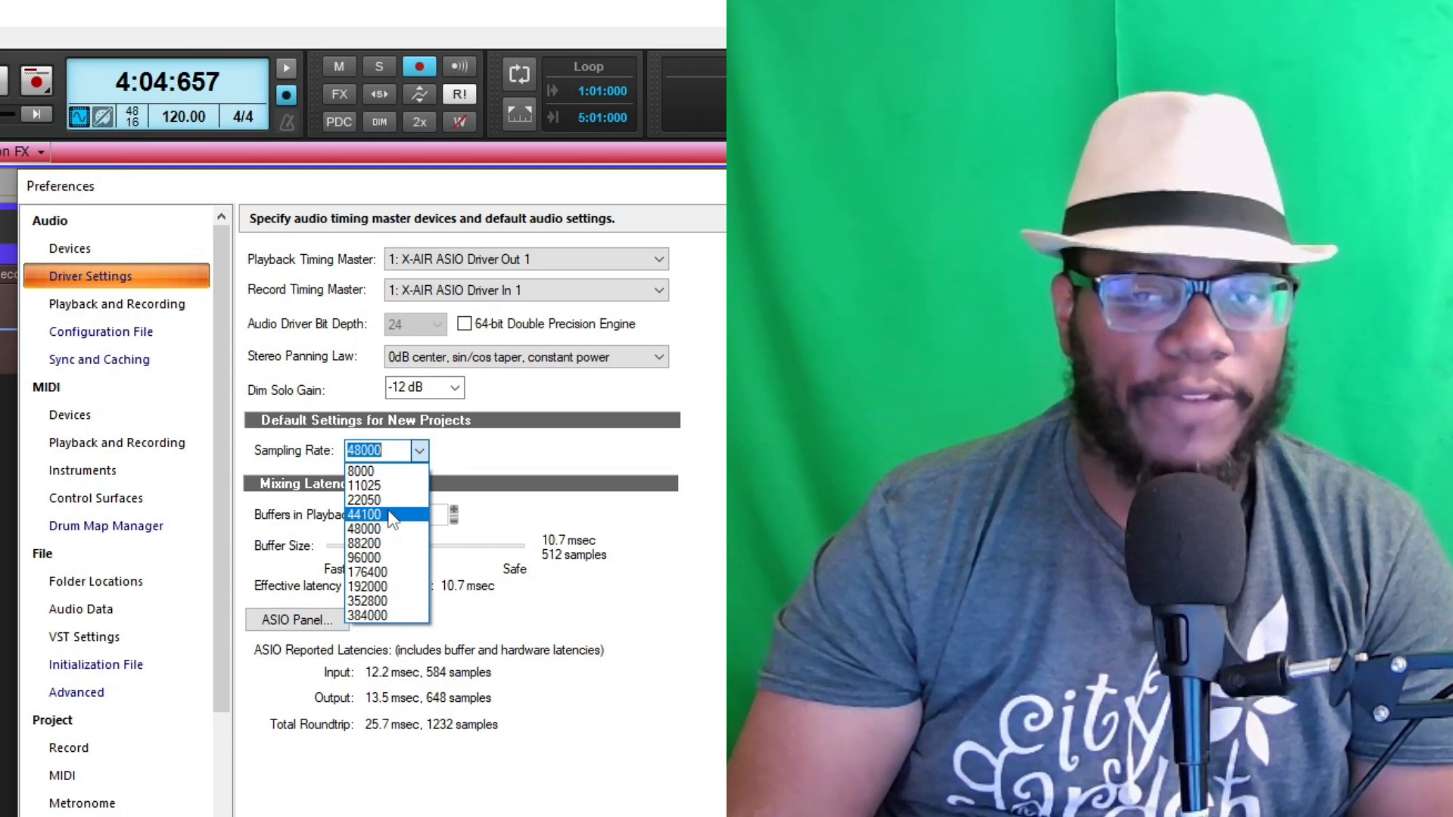
{"action": "mouse_move", "coordinate": [389, 529]}
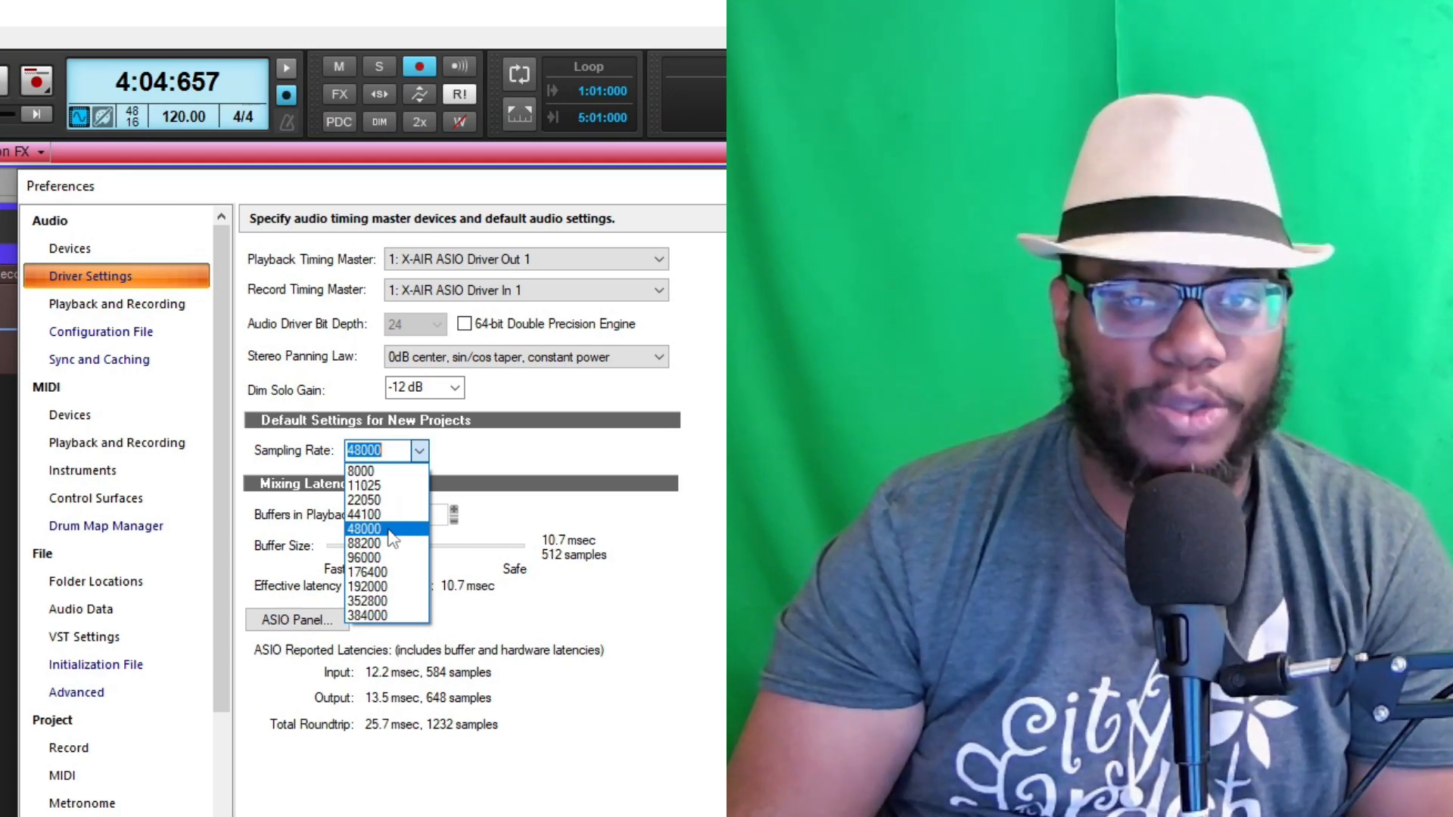
{"action": "mouse_move", "coordinate": [404, 558]}
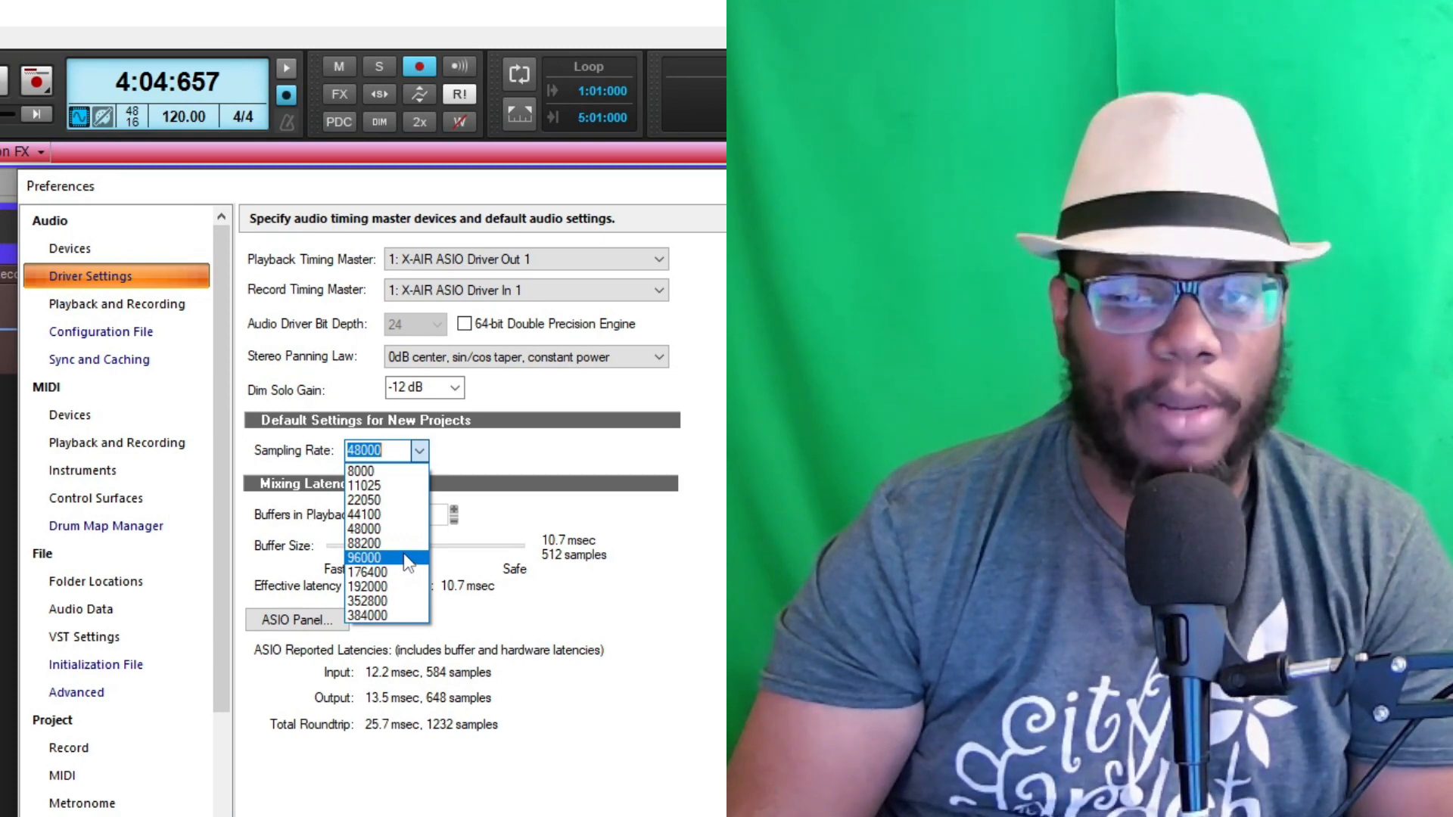
{"action": "mouse_move", "coordinate": [393, 529]}
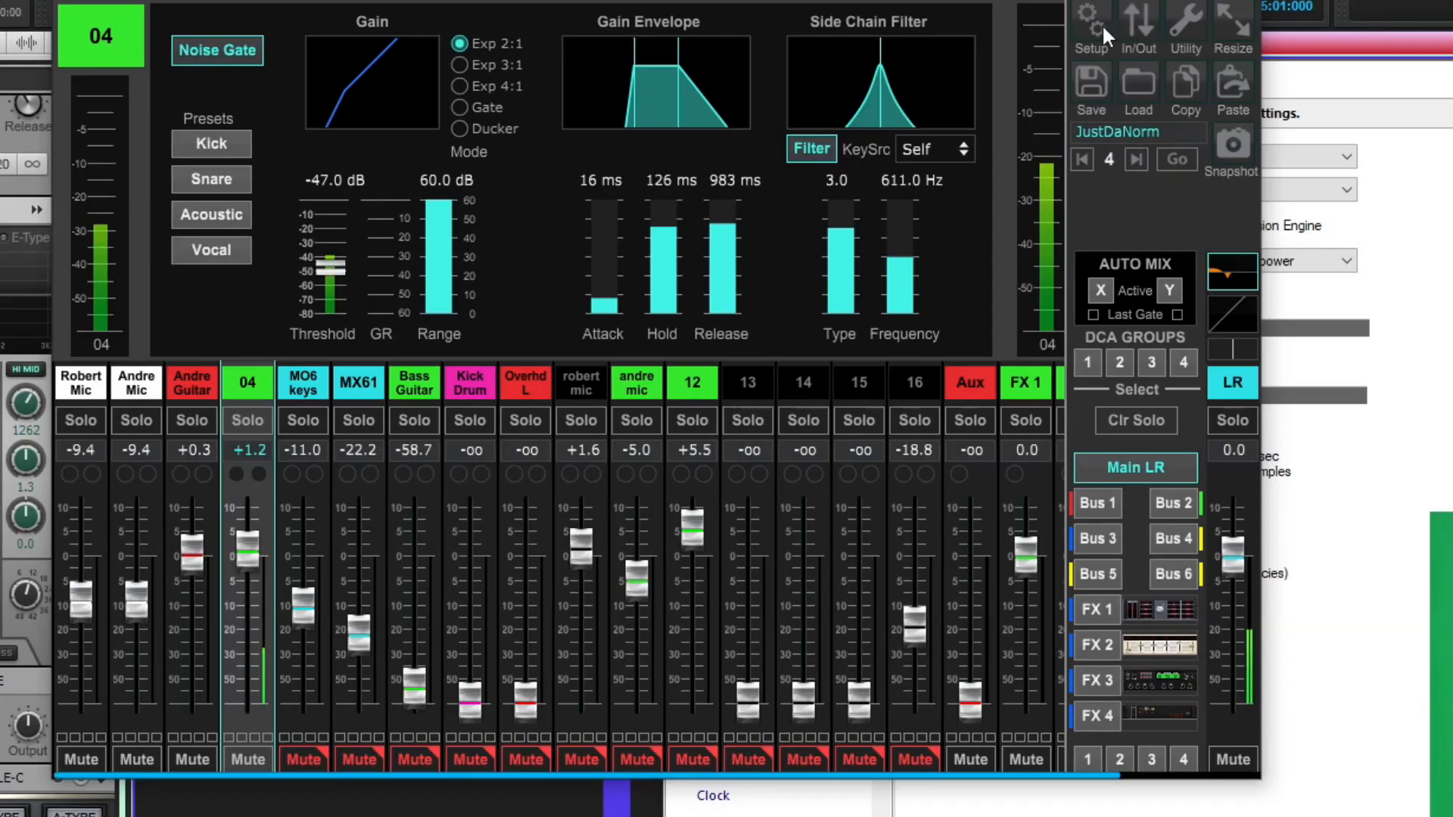
Step: Open X AIR Edit Setup and view the connection details confirming the X18 is connected
{"action": "left_click", "coordinate": [1090, 18]}
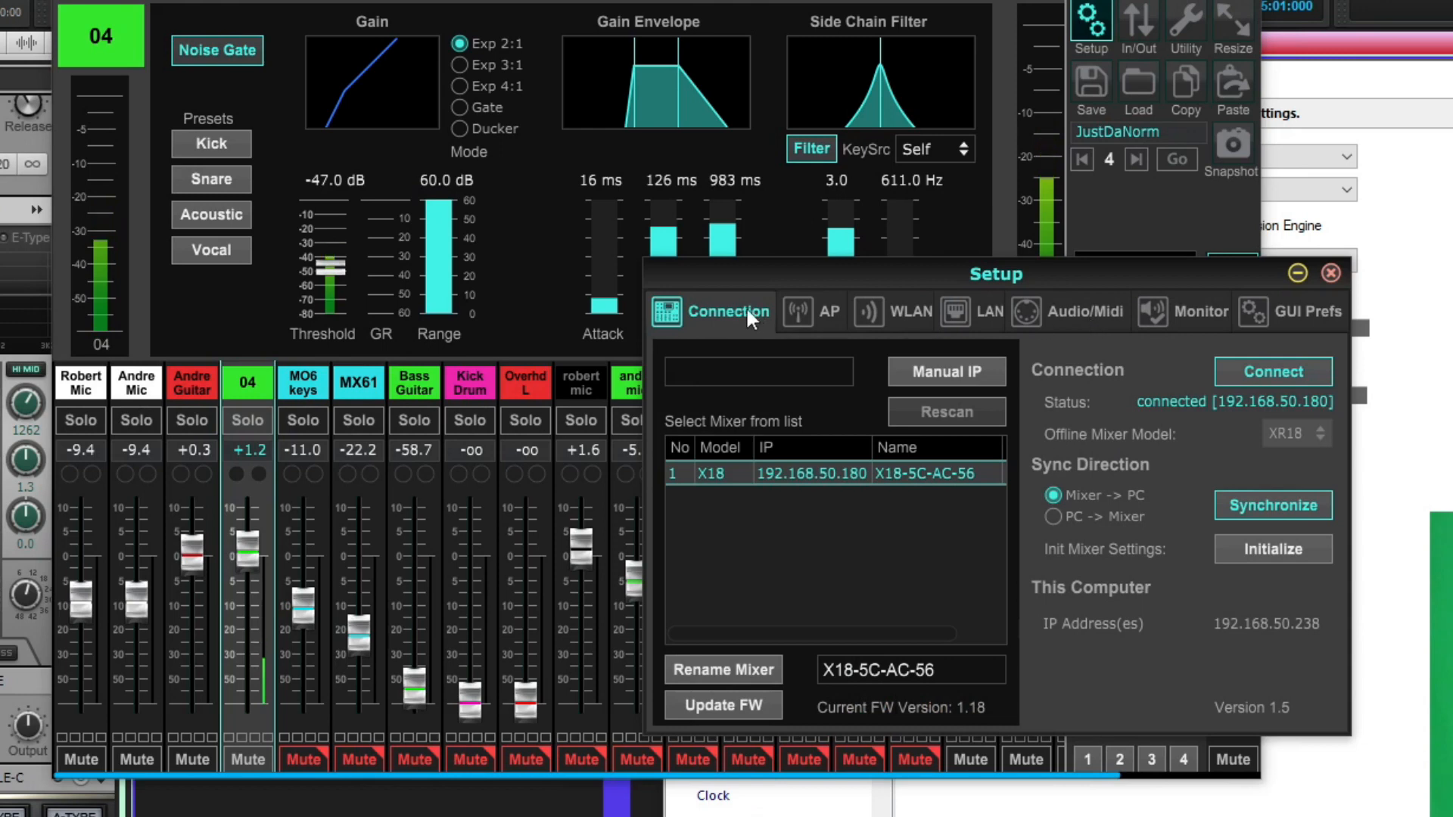
{"action": "left_click", "coordinate": [1066, 310]}
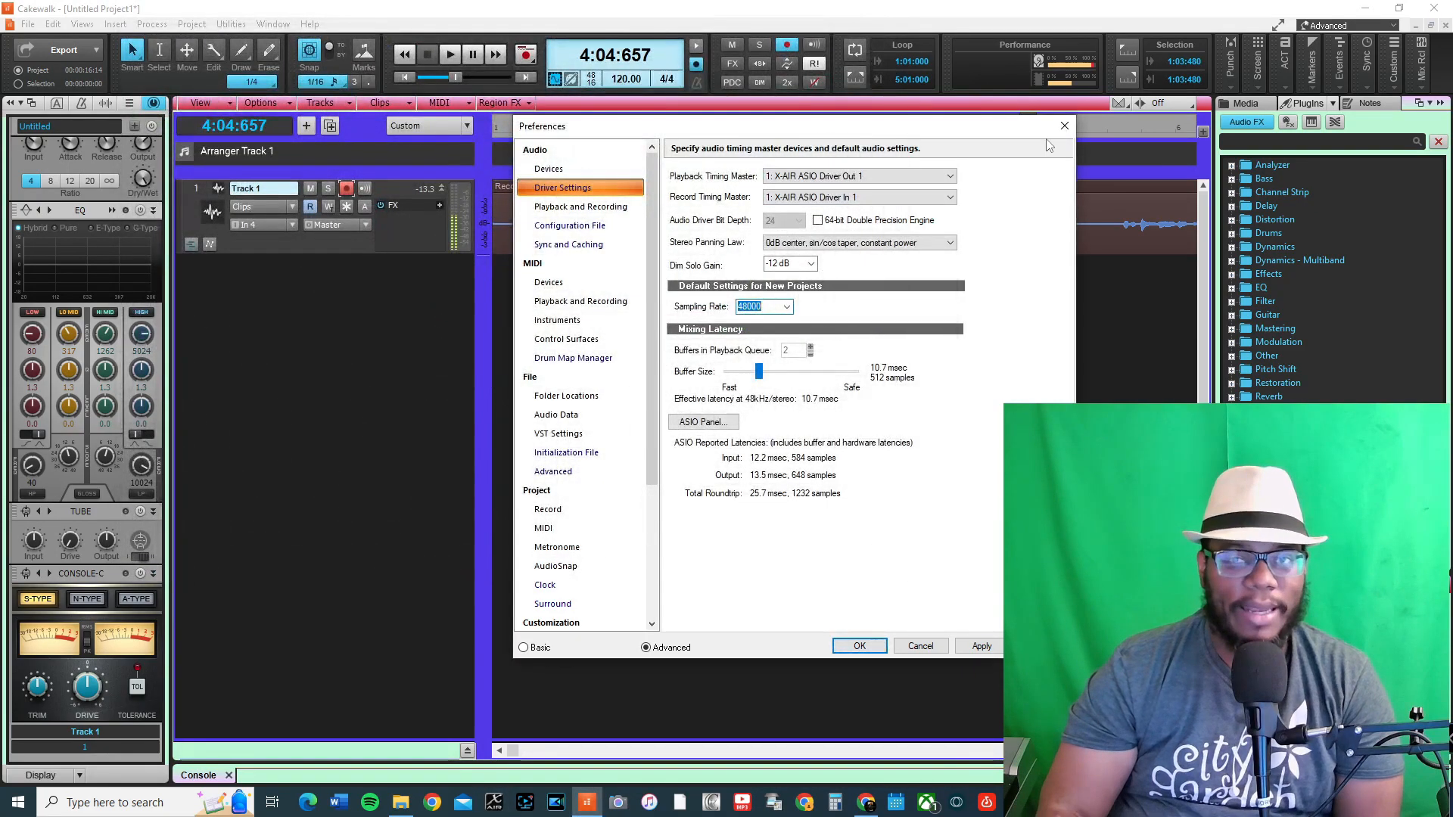
Step: Close the Preferences dialog and bring up the Edit menu
{"action": "left_click", "coordinate": [858, 646]}
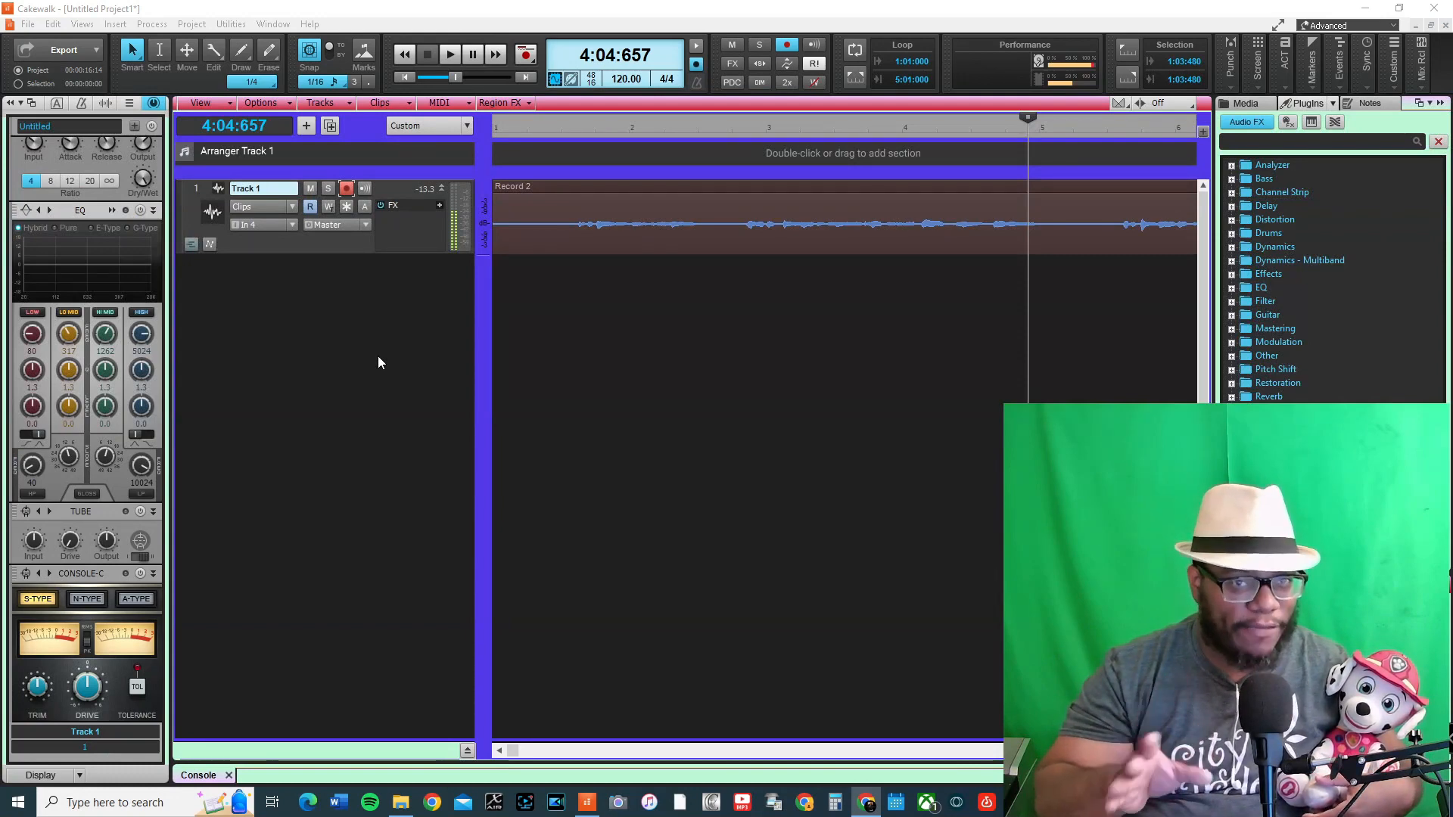
{"action": "left_click", "coordinate": [53, 24]}
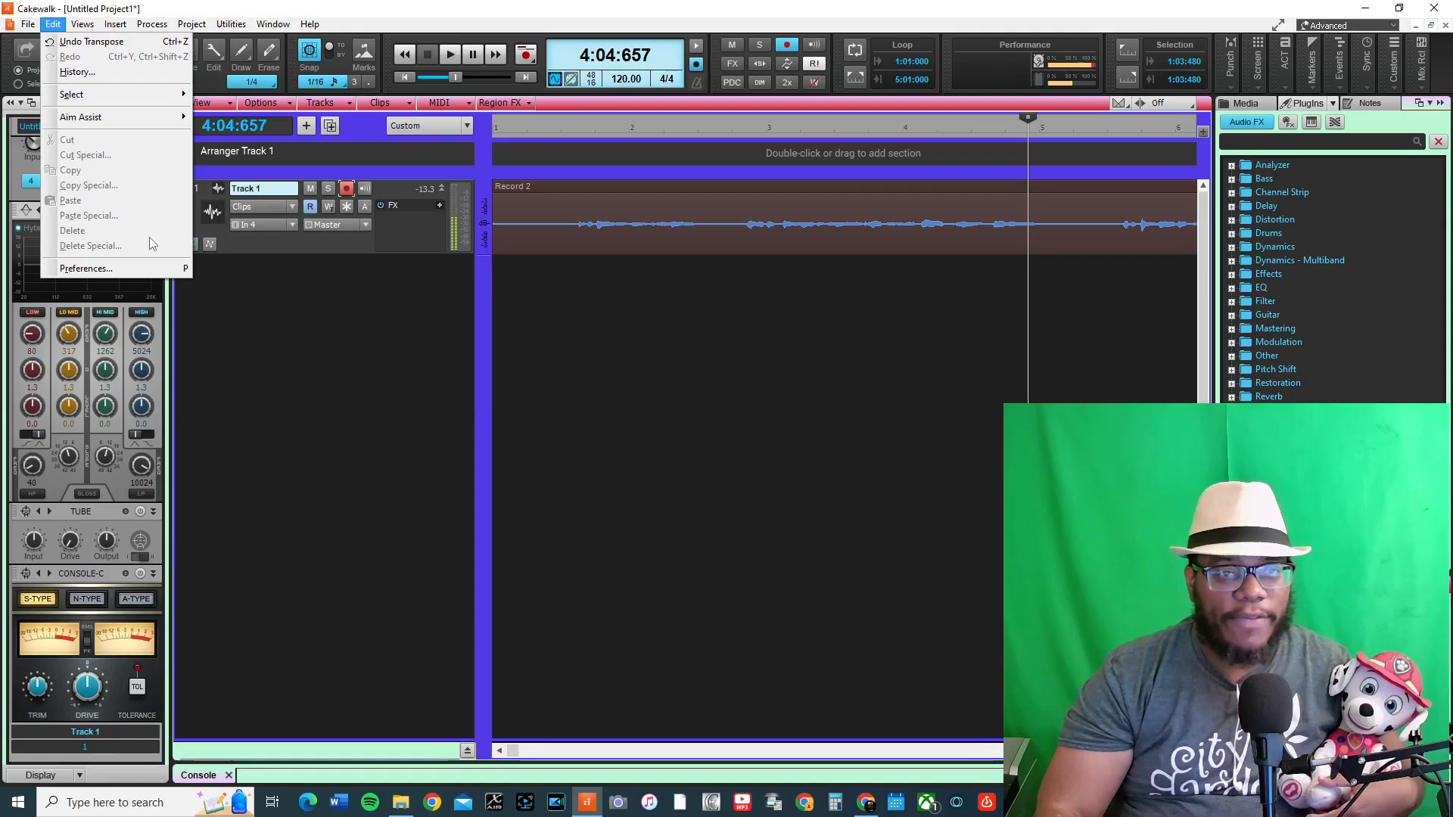
Step: Reopen Preferences Driver Settings and drag the buffer size to its fastest setting, 8 samples
{"action": "left_click", "coordinate": [86, 268]}
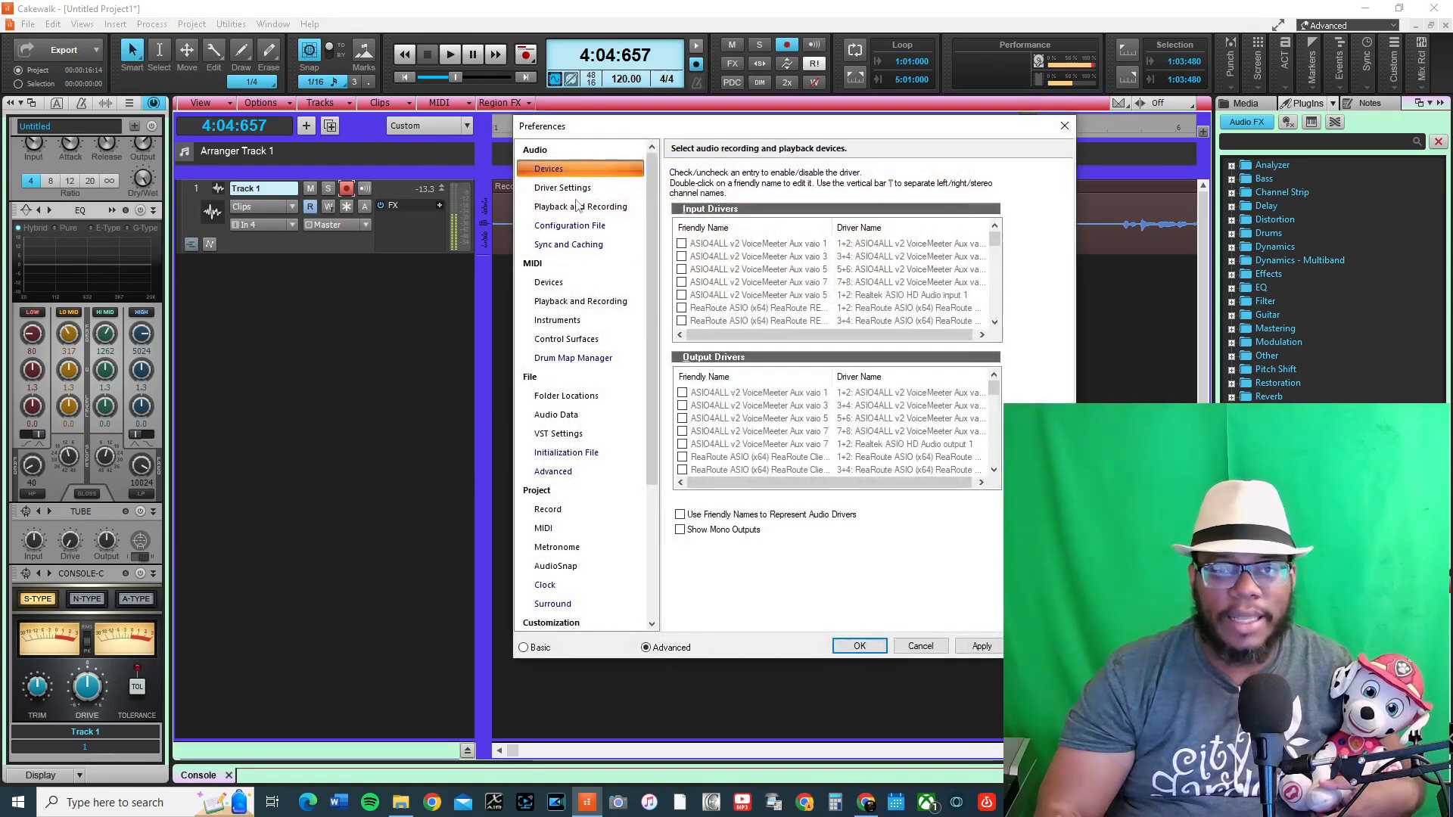
{"action": "left_click", "coordinate": [562, 187]}
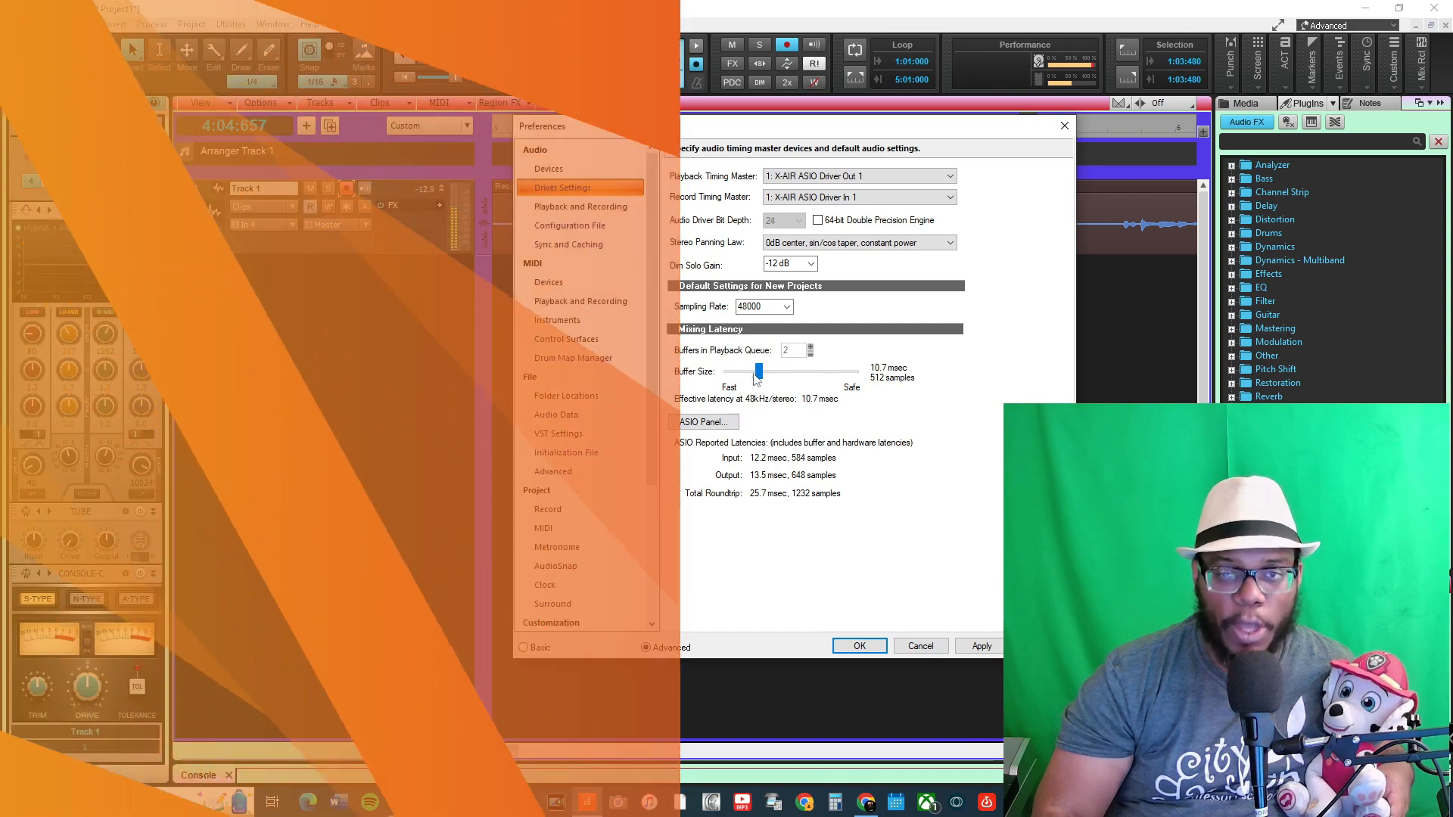
{"action": "left_click_drag", "start_coordinate": [760, 371], "coordinate": [748, 371]}
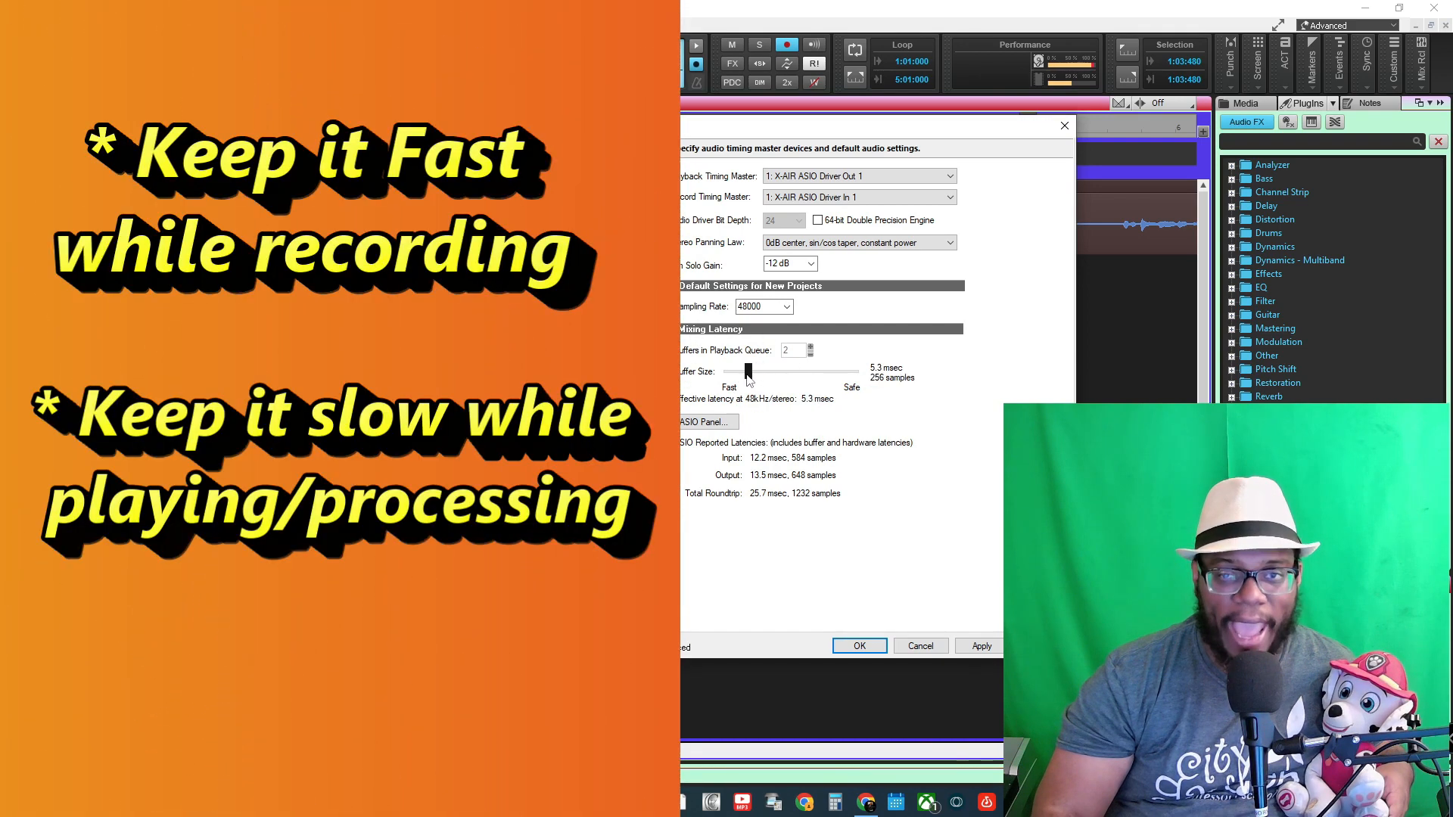
{"action": "left_click_drag", "start_coordinate": [751, 372], "coordinate": [730, 371]}
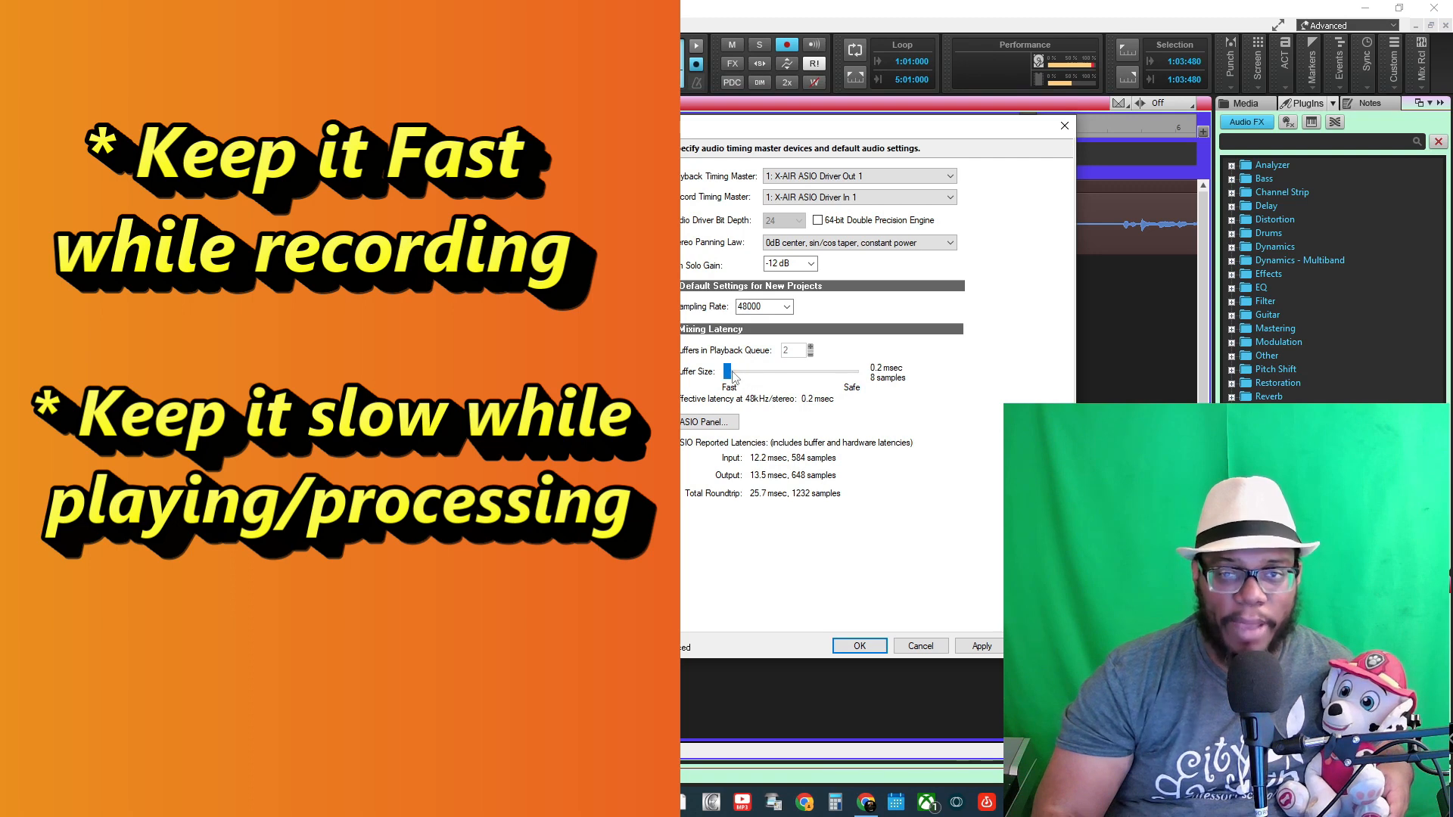
{"action": "left_click_drag", "start_coordinate": [729, 371], "coordinate": [827, 371]}
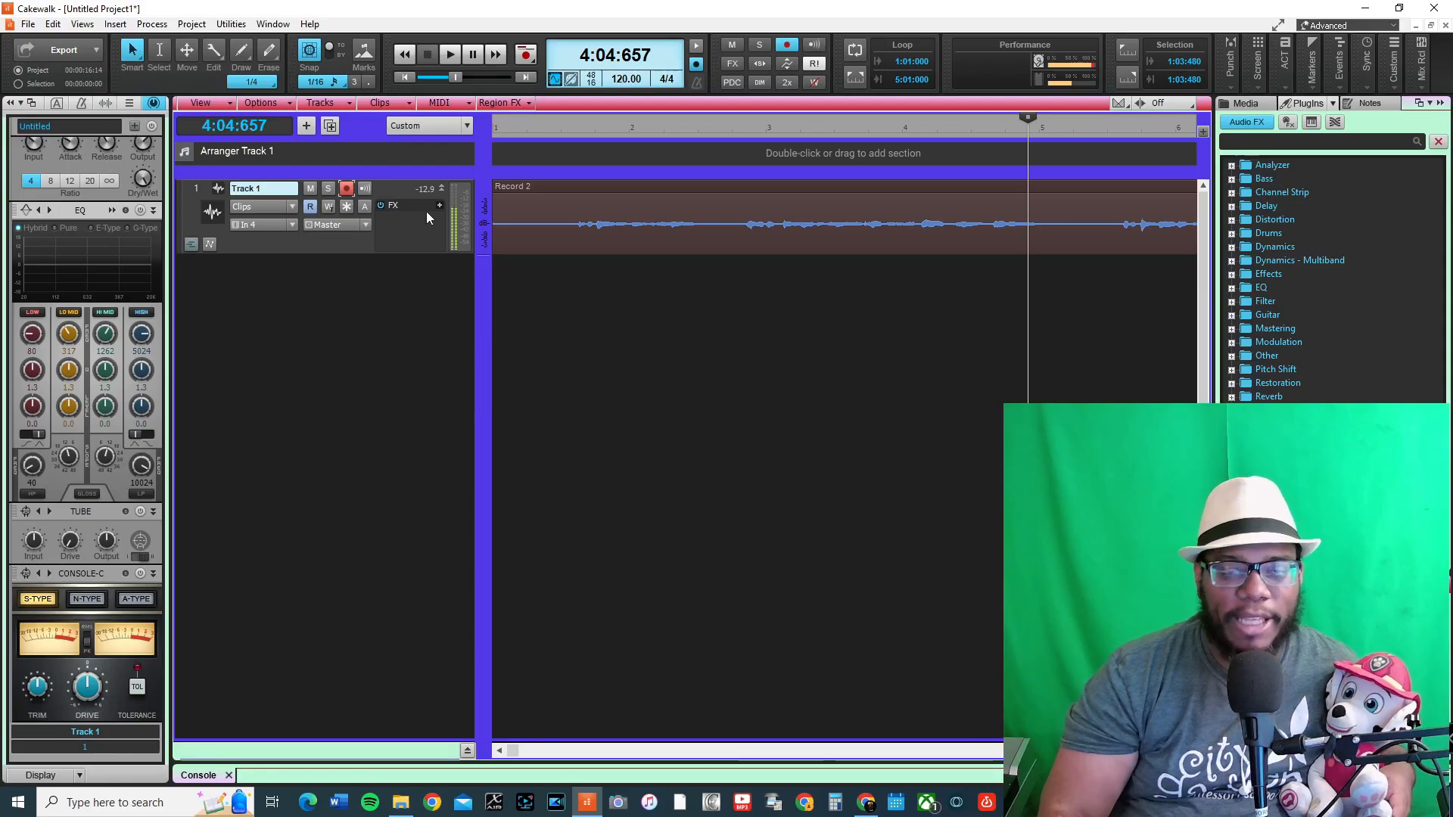
{"action": "mouse_move", "coordinate": [276, 247]}
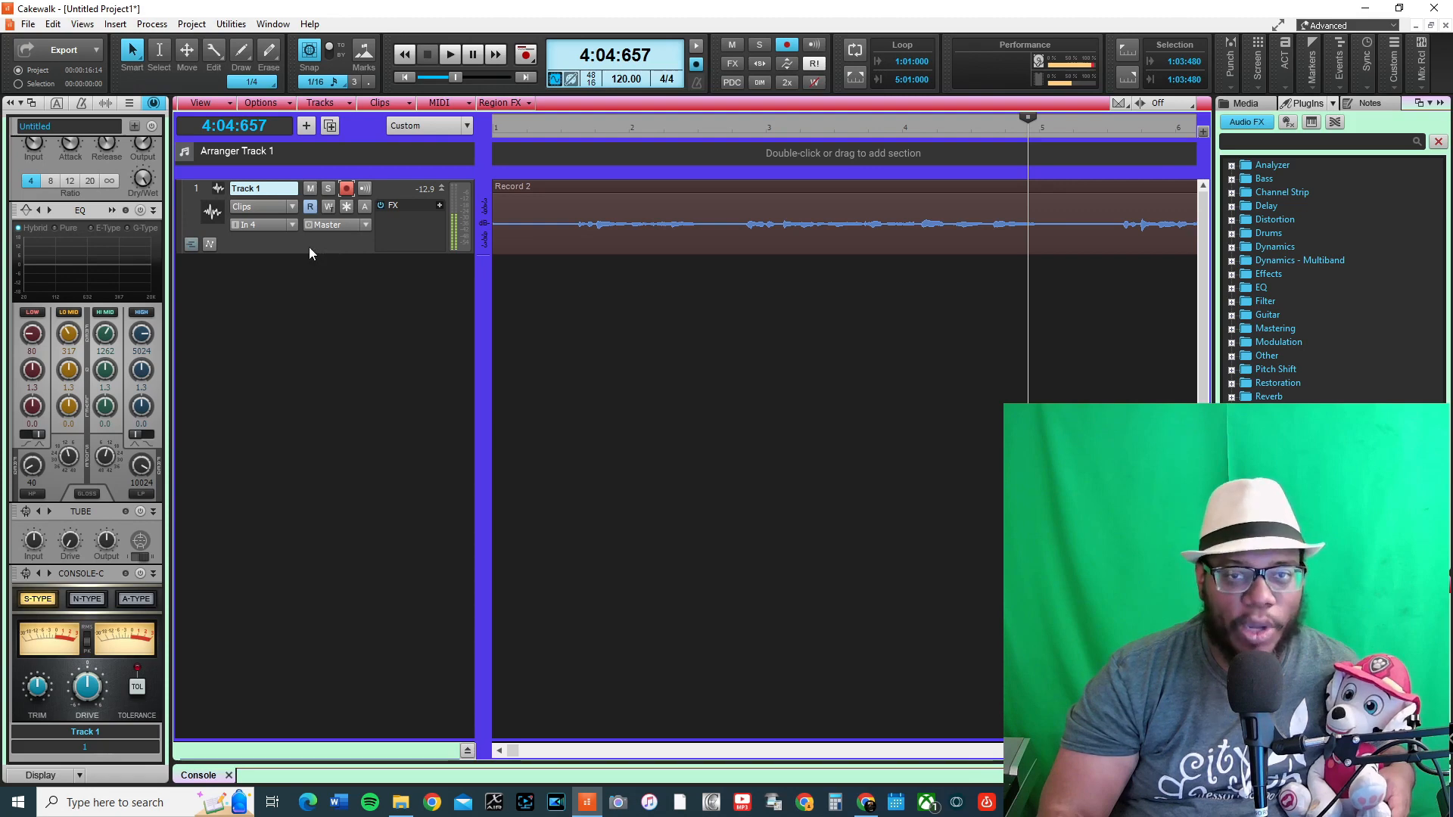
{"action": "mouse_move", "coordinate": [288, 214]}
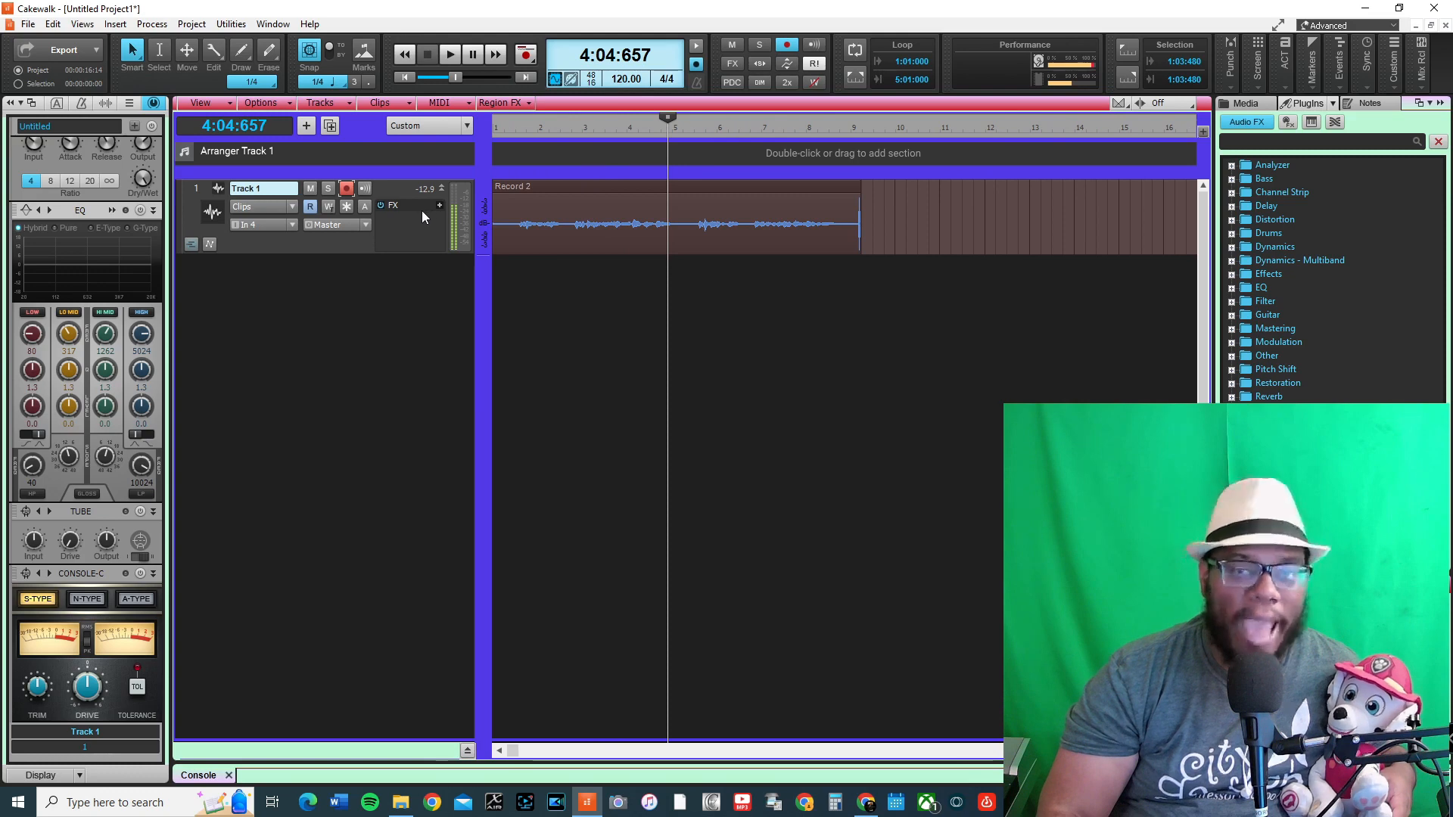
{"action": "mouse_move", "coordinate": [429, 213]}
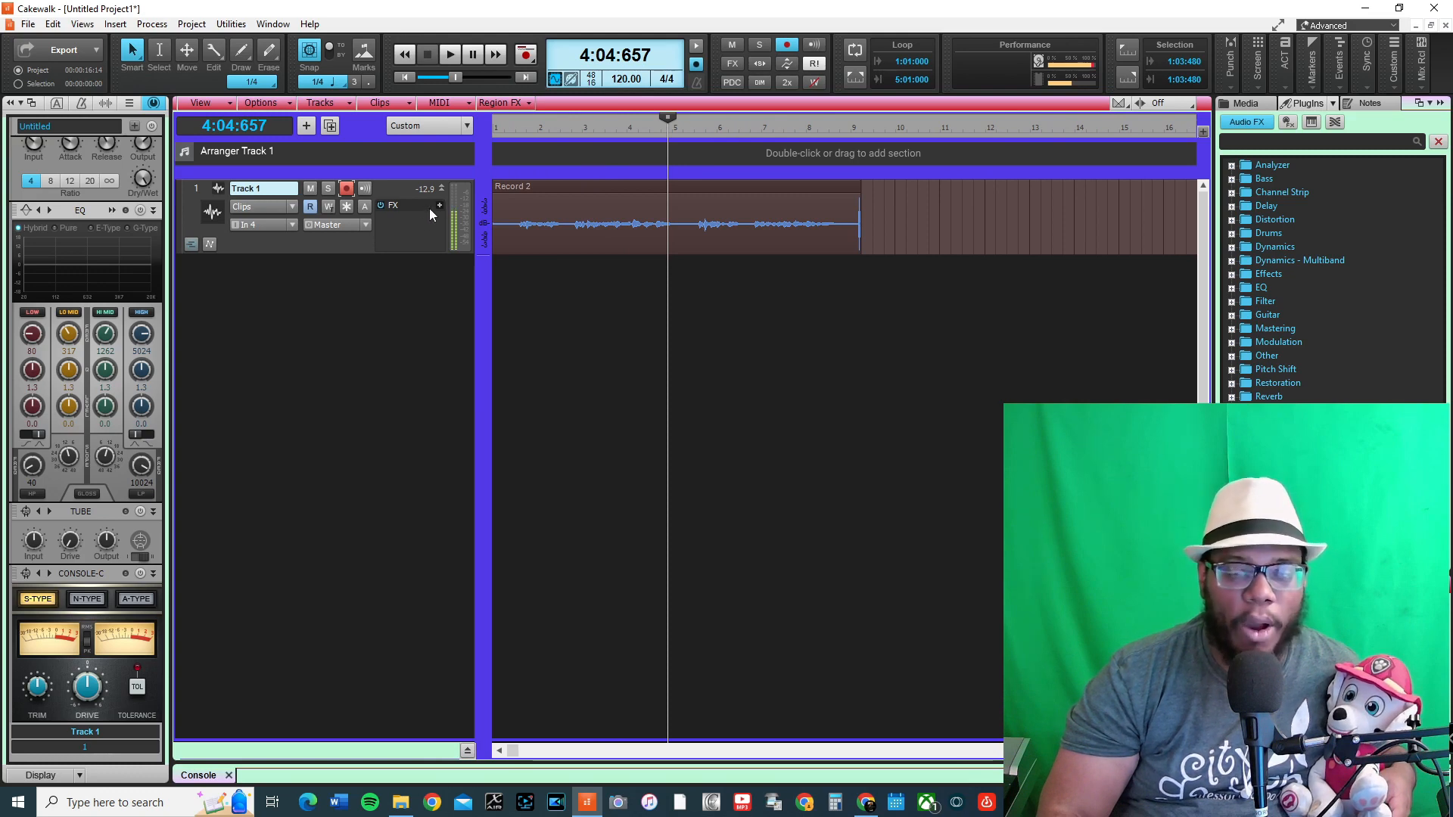
{"action": "left_click", "coordinate": [626, 222]}
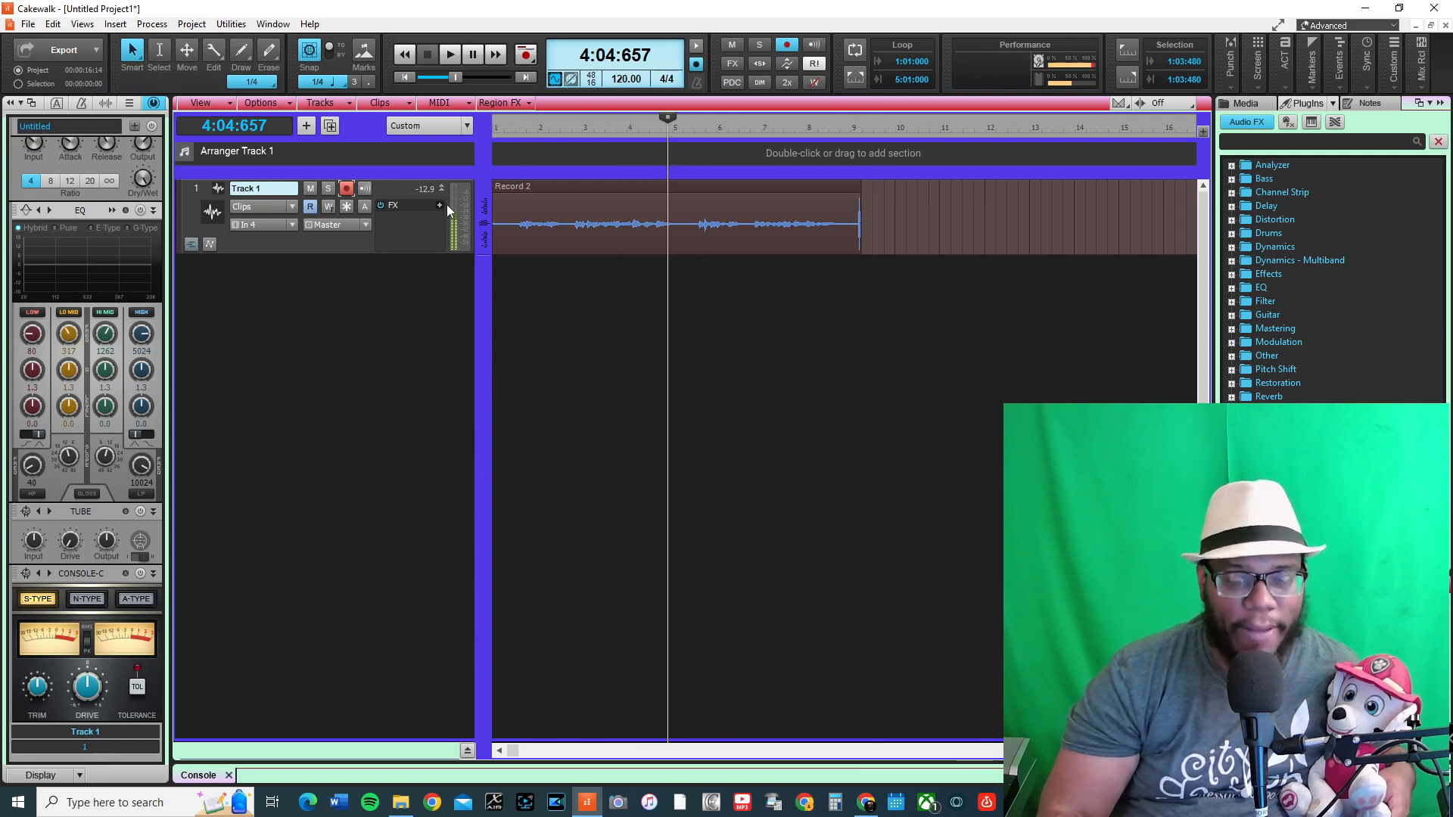
{"action": "mouse_move", "coordinate": [414, 248]}
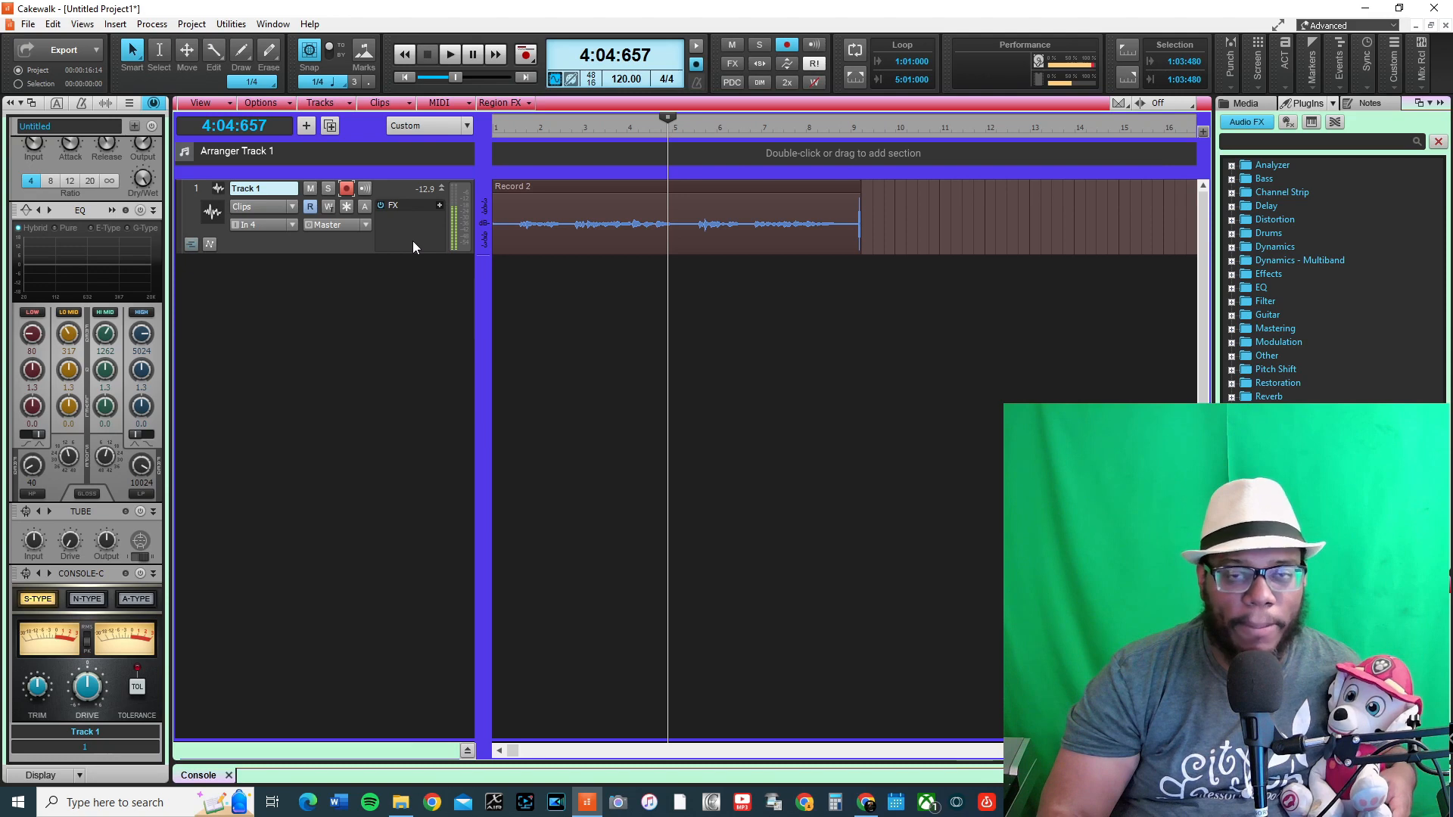